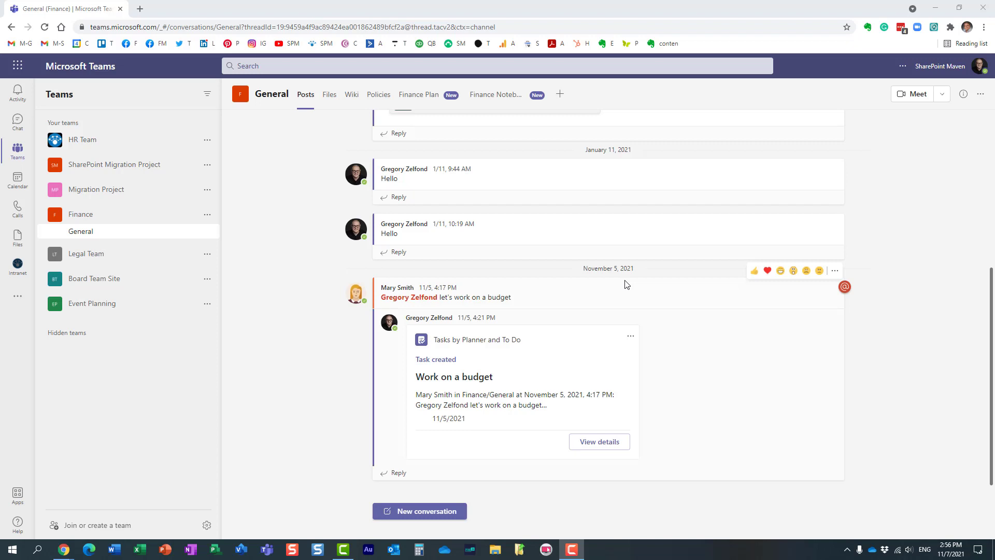
mouse_move(649, 304)
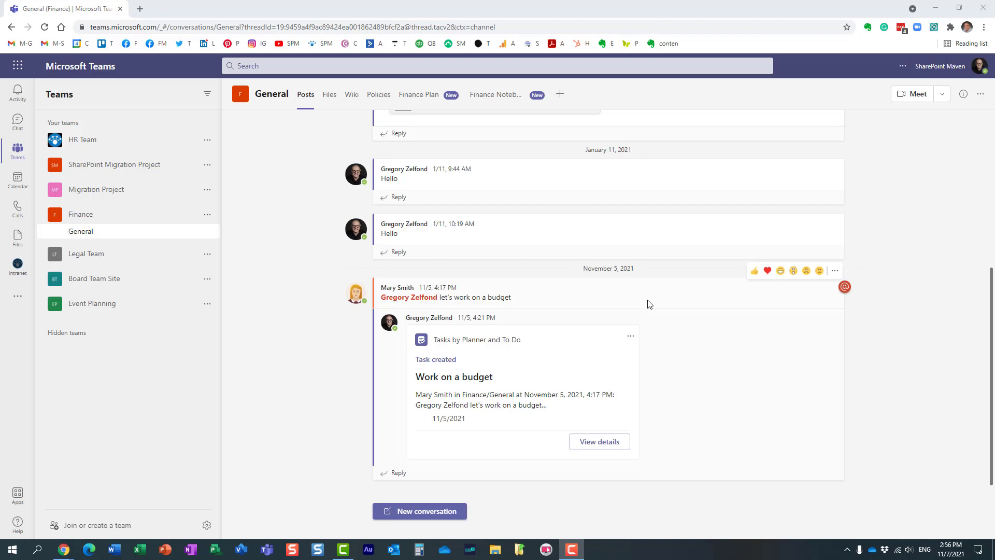
mouse_move(462, 502)
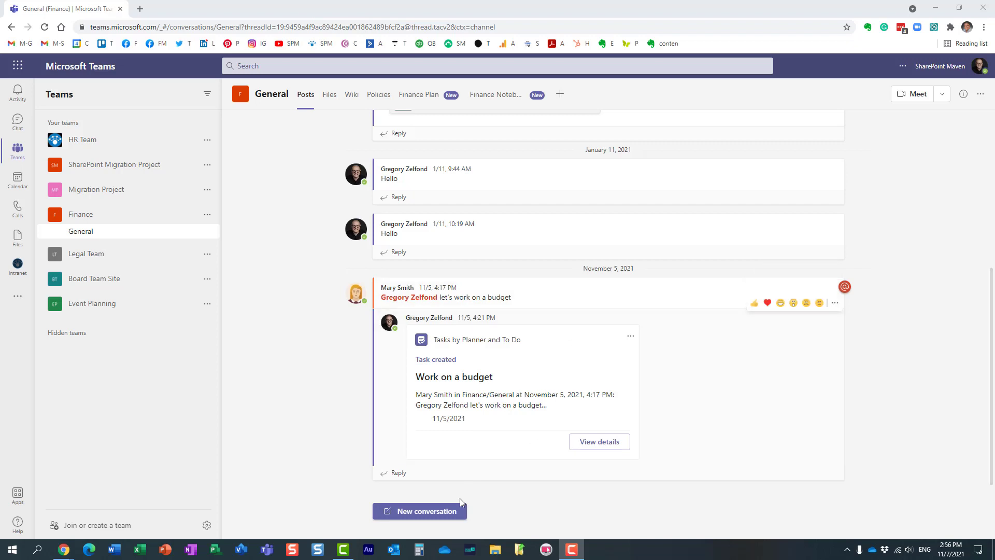
- Start a new conversation in Finance General and add the Forms app via the 'form' app search
left_click(419, 511)
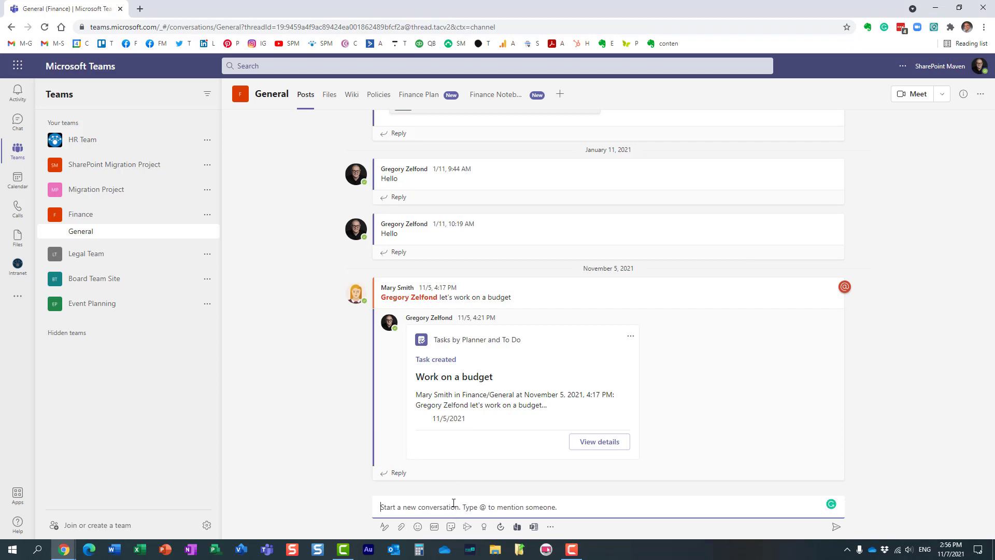
mouse_move(553, 526)
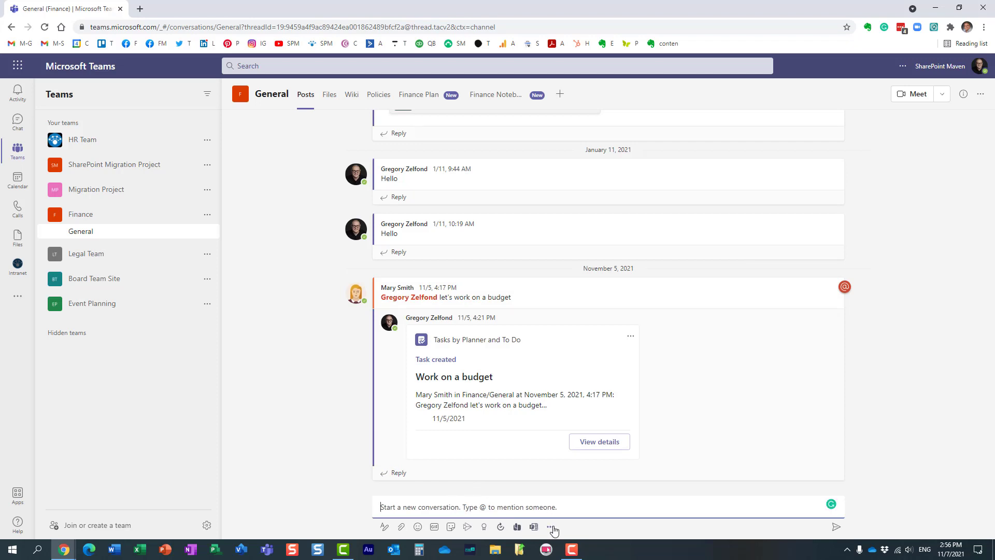
left_click(549, 526)
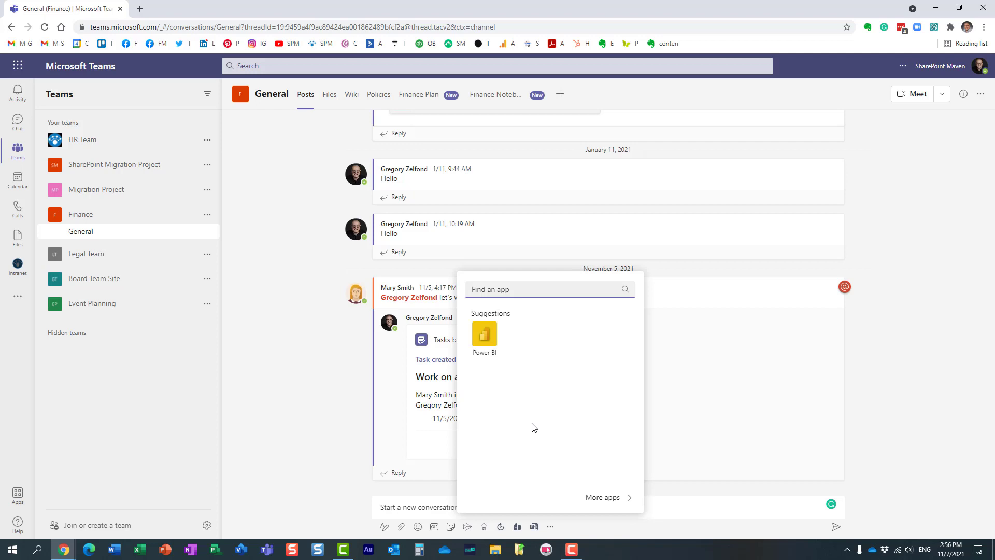
type("f")
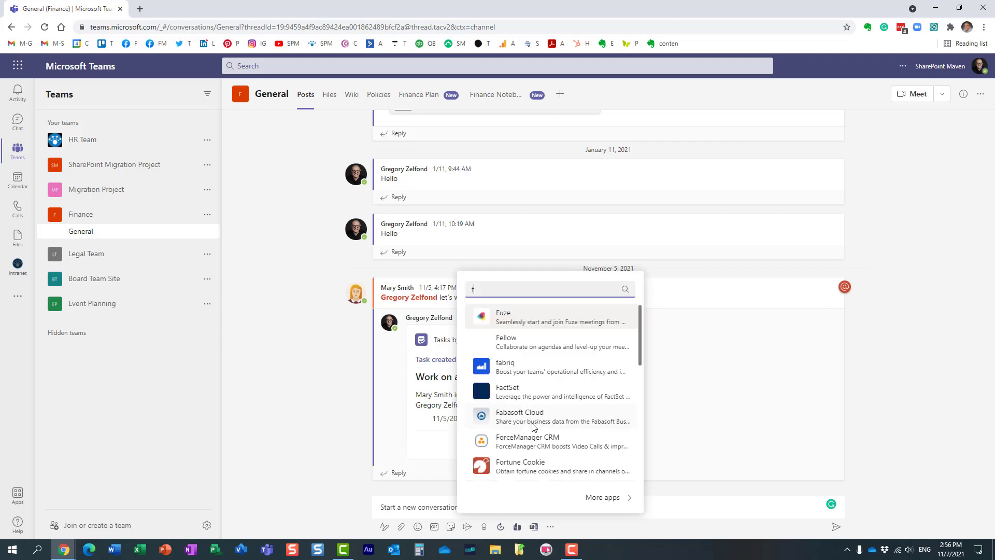
type("orm")
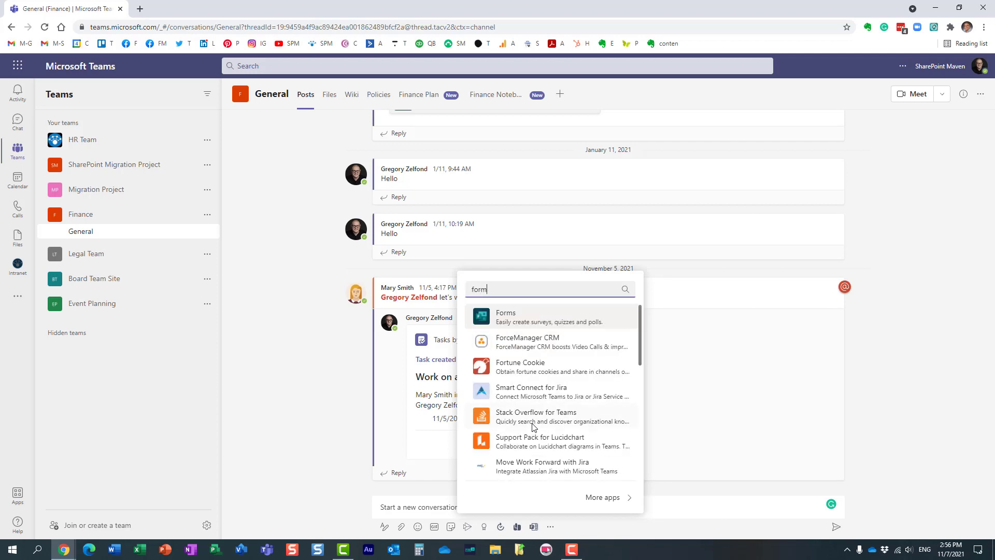
mouse_move(539, 321)
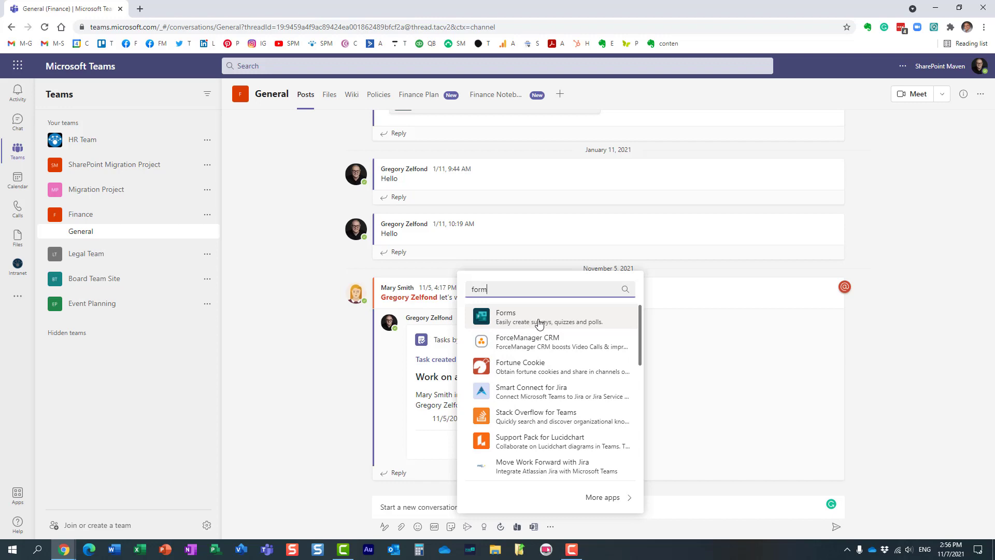
left_click(505, 317)
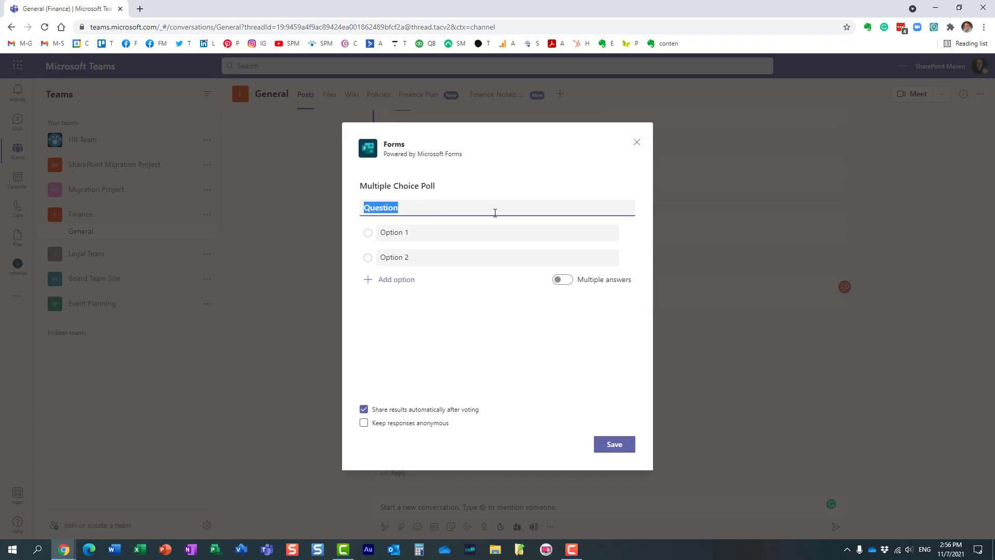
mouse_move(595, 202)
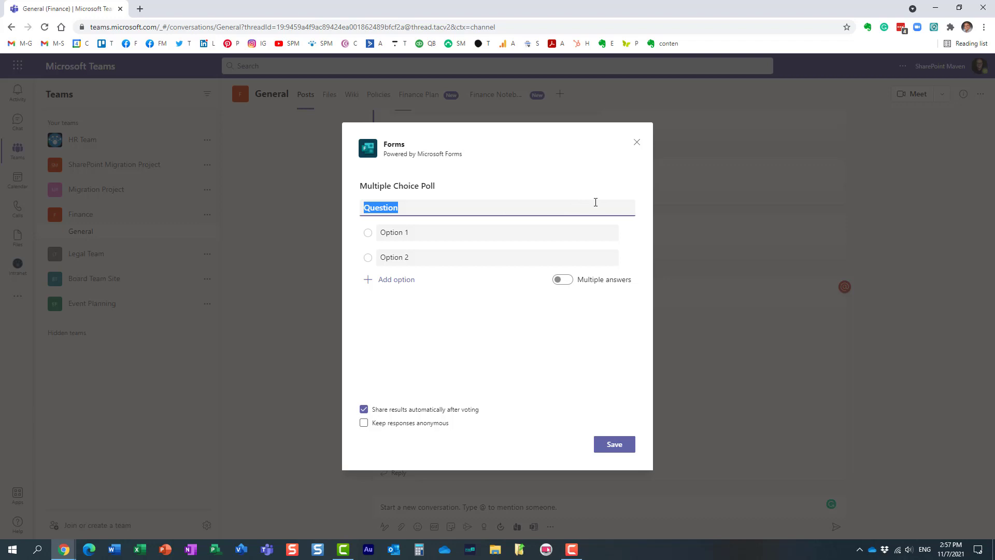
- Enter question 'Lunch' with options 'Pizza' and 'Buffalo Wings', removing the empty third option
type("Liund")
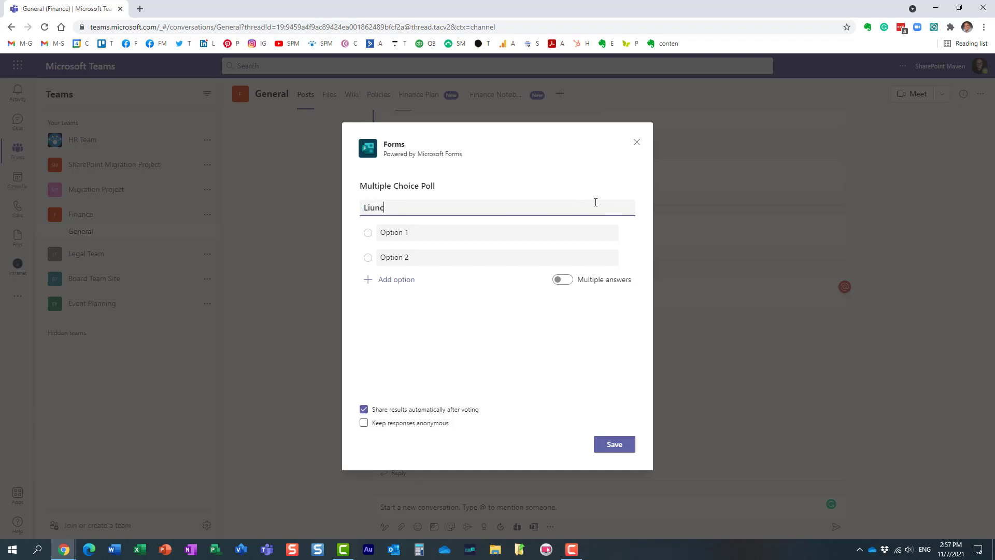
key("Backspace")
type("h")
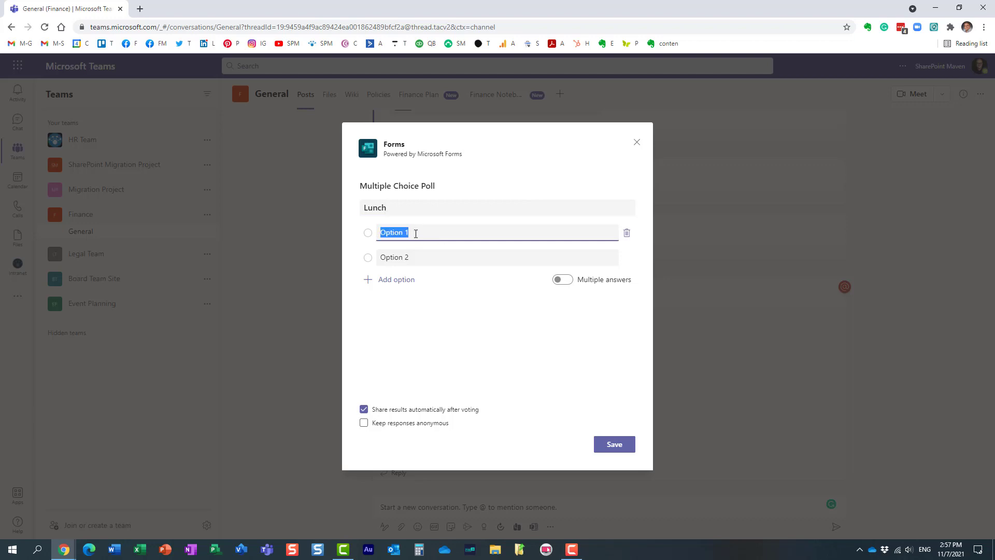
type("Pizza")
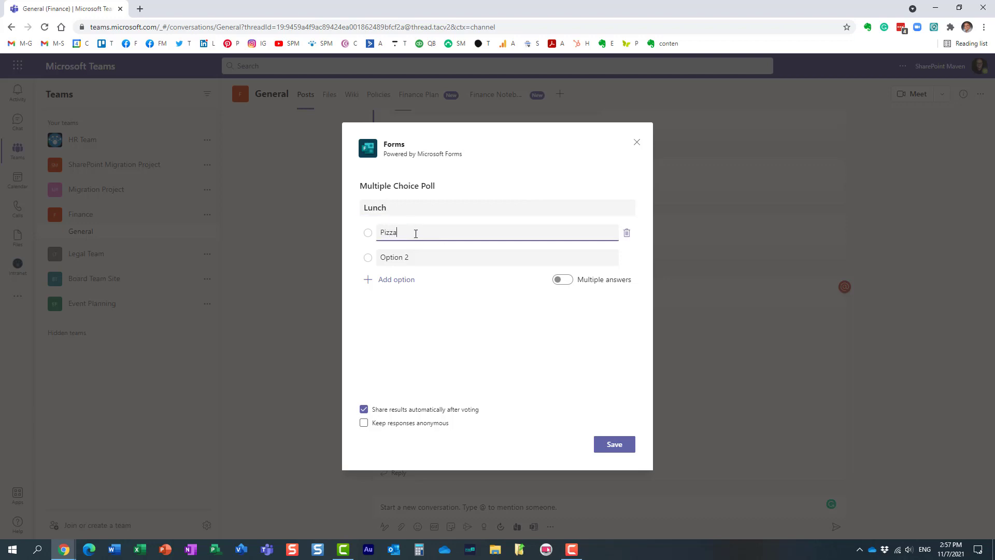
type("B")
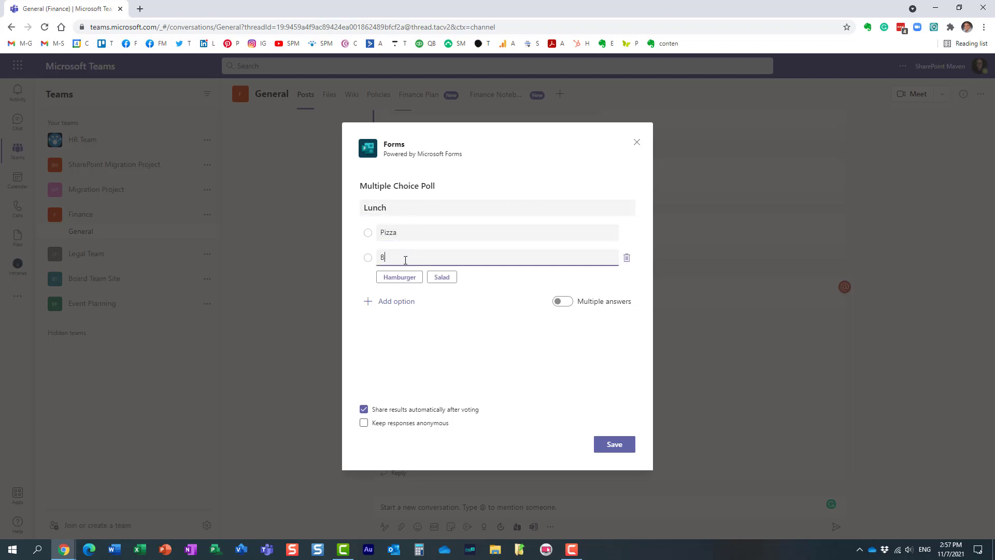
type("uffalo Wings")
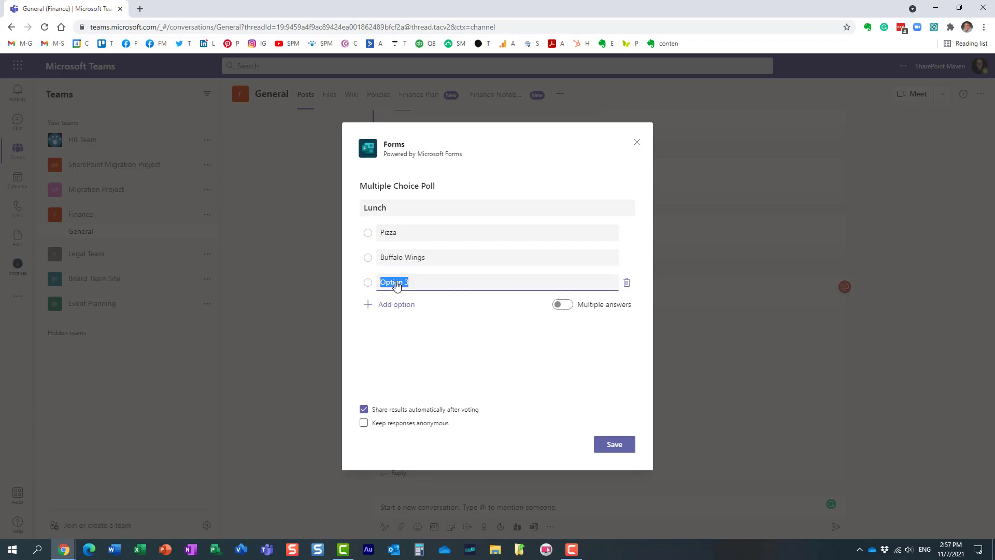
left_click(626, 282)
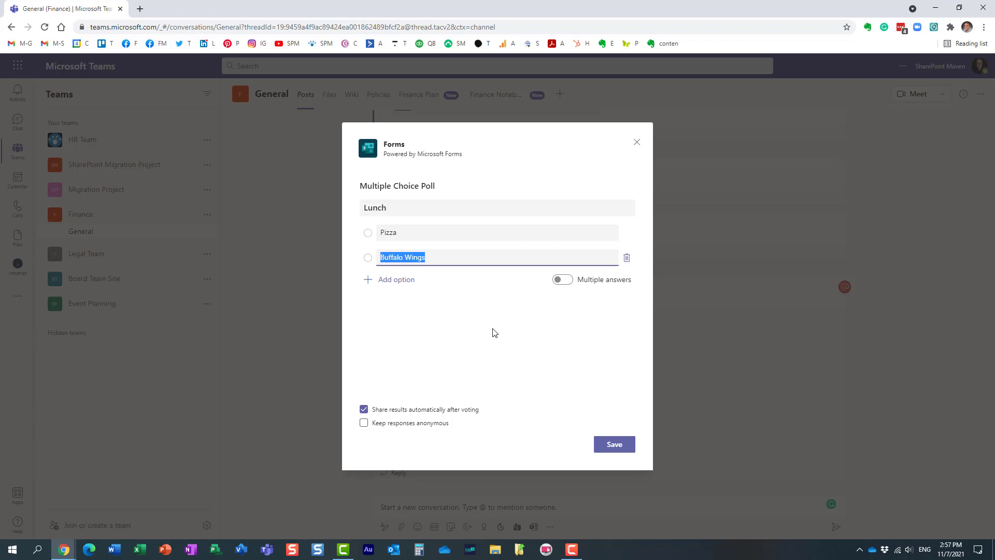
mouse_move(374, 250)
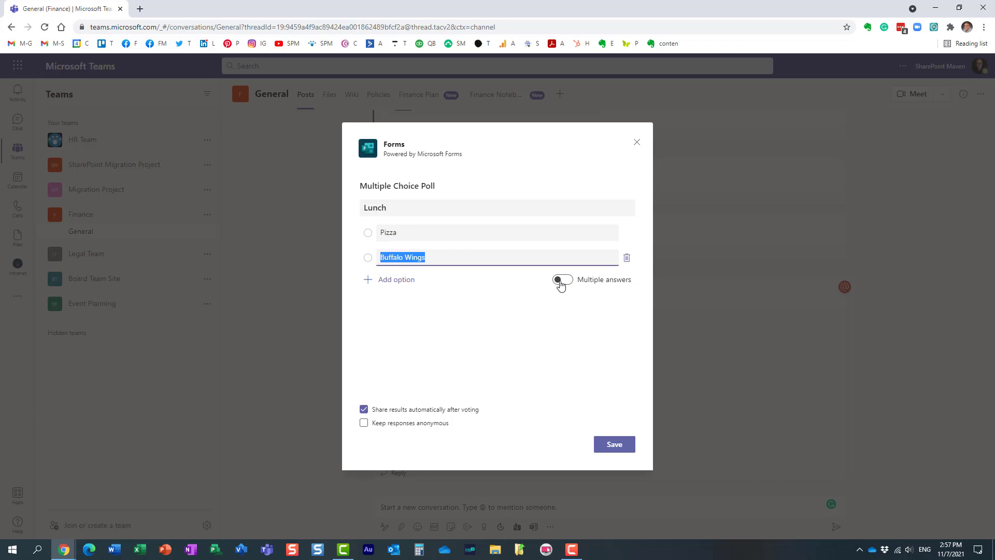
- Try multiple answers and anonymous responses, then revert to a single-choice, non-anonymous poll
left_click(561, 279)
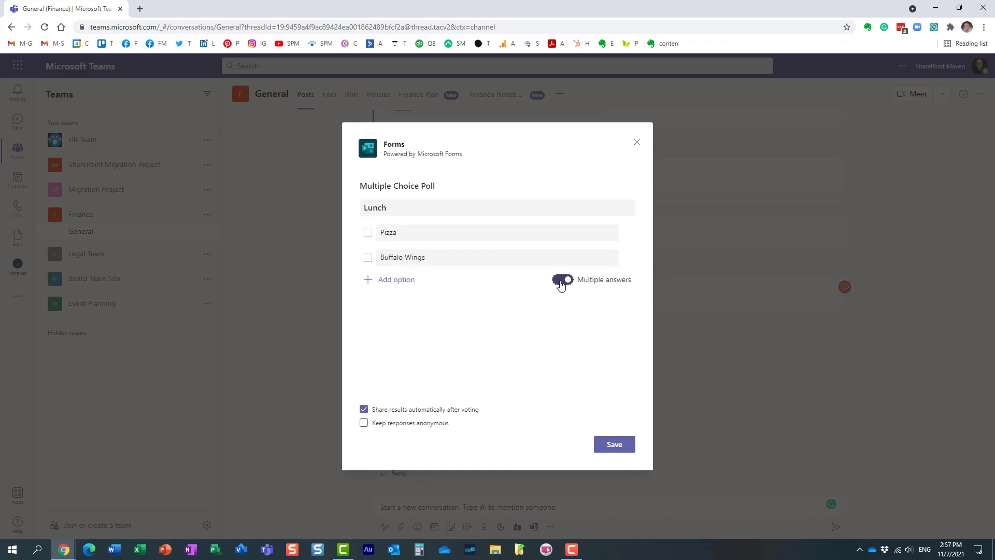
left_click(560, 279)
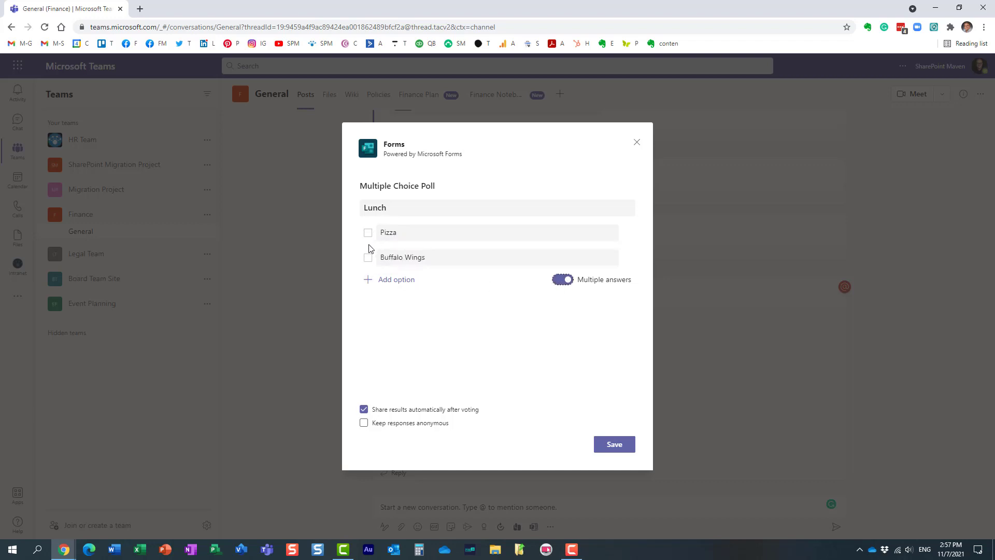
left_click(561, 279)
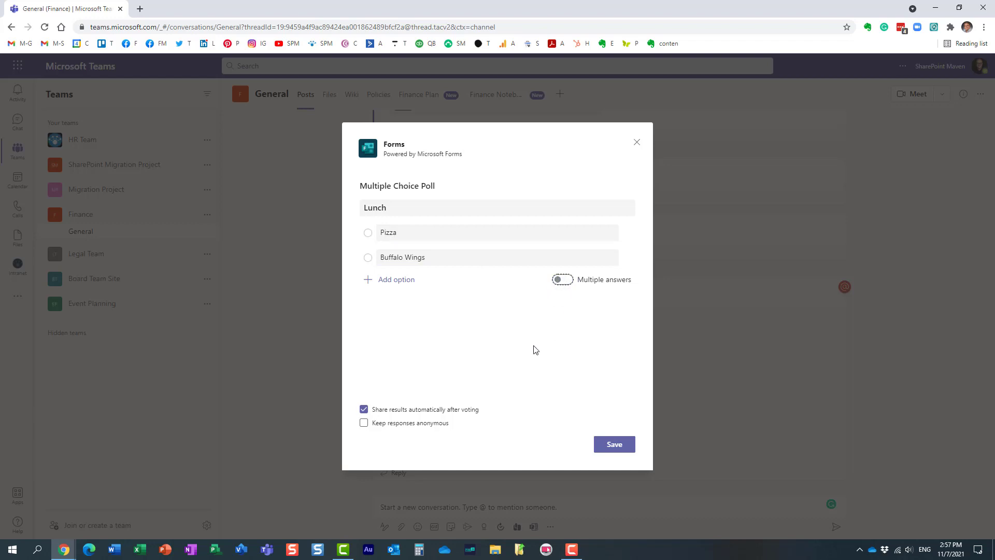
mouse_move(613, 443)
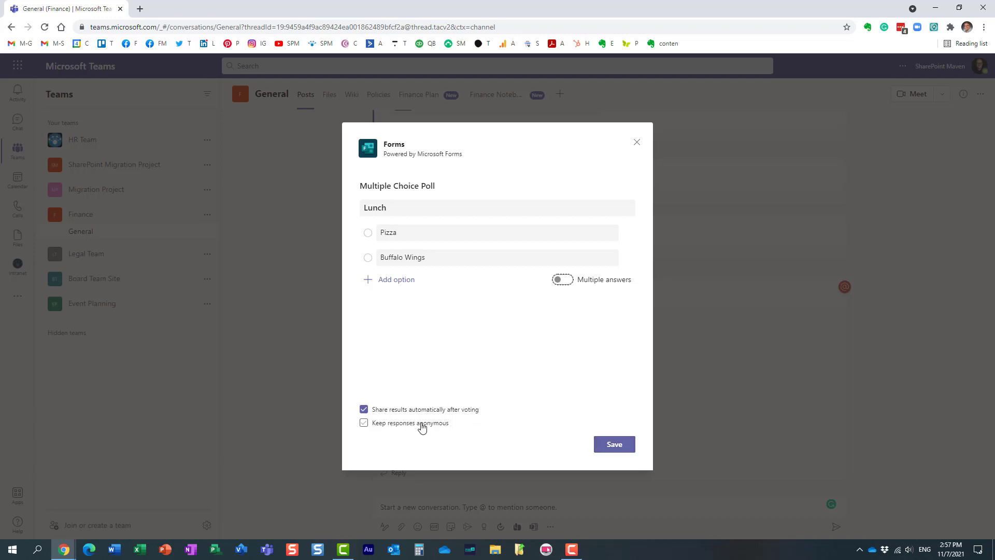
mouse_move(418, 422)
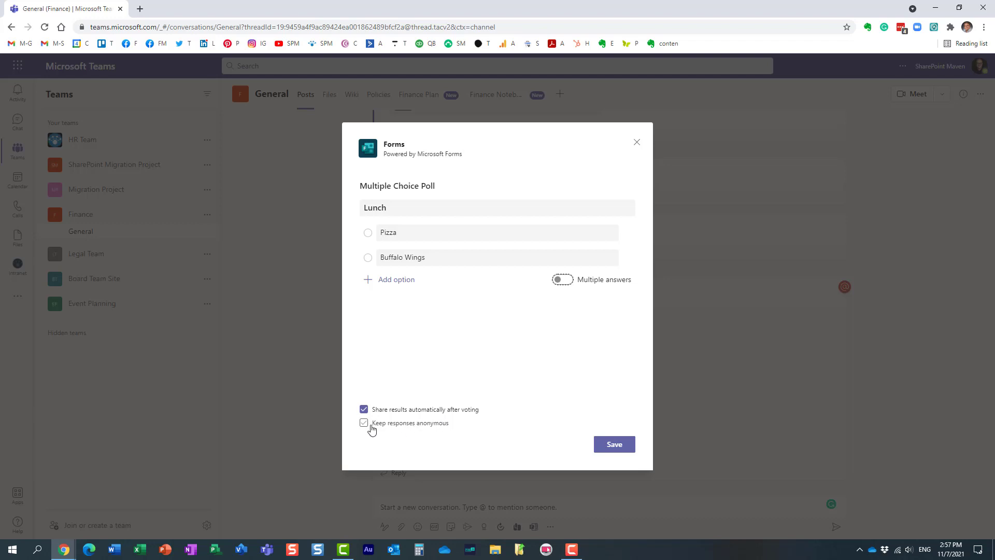
left_click(363, 423)
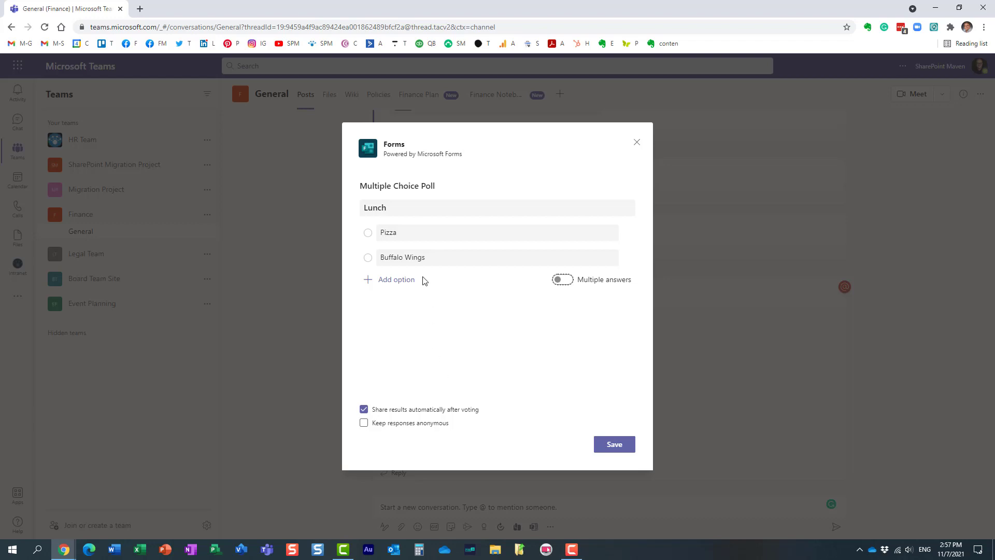
mouse_move(452, 301)
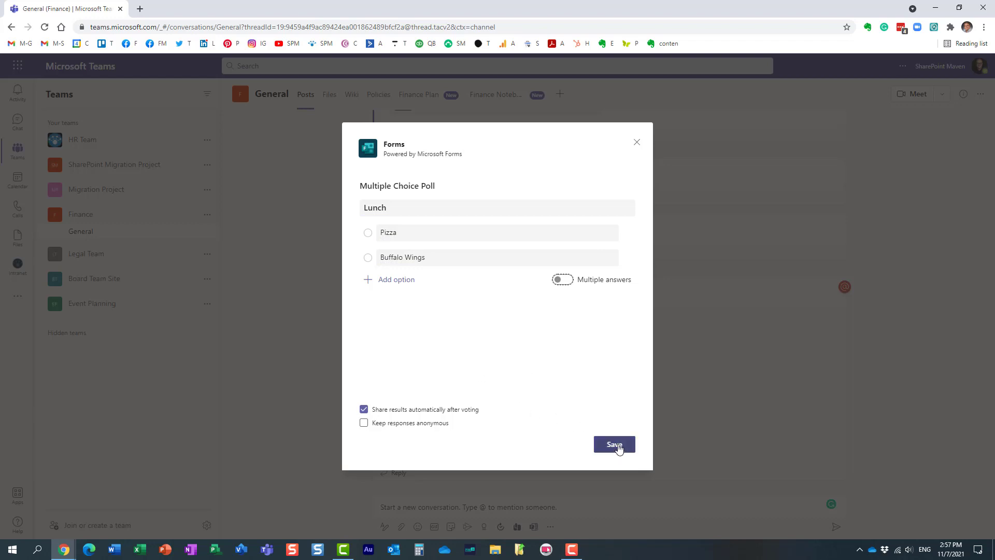
- Save to preview the Lunch poll card and send it to the General channel
left_click(612, 444)
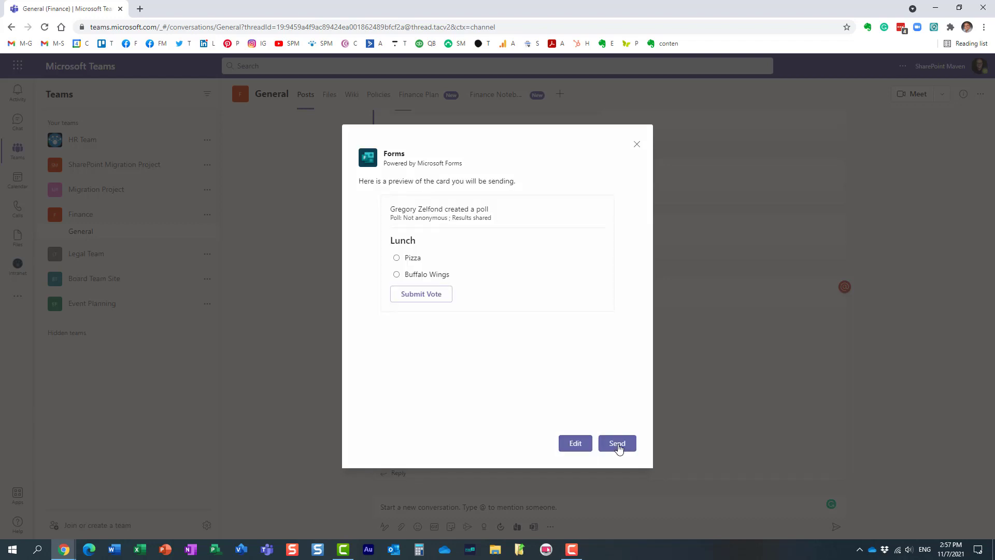
mouse_move(480, 282)
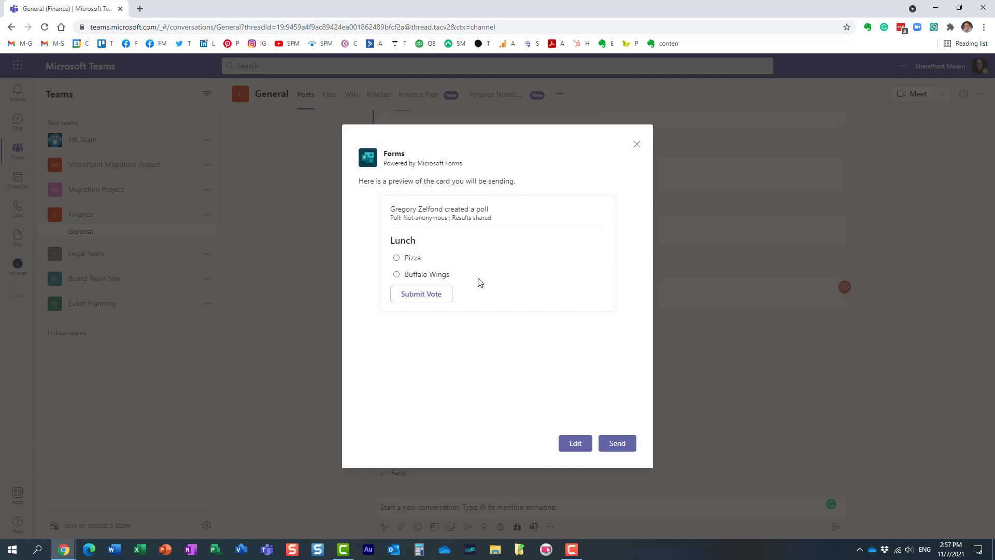
mouse_move(483, 251)
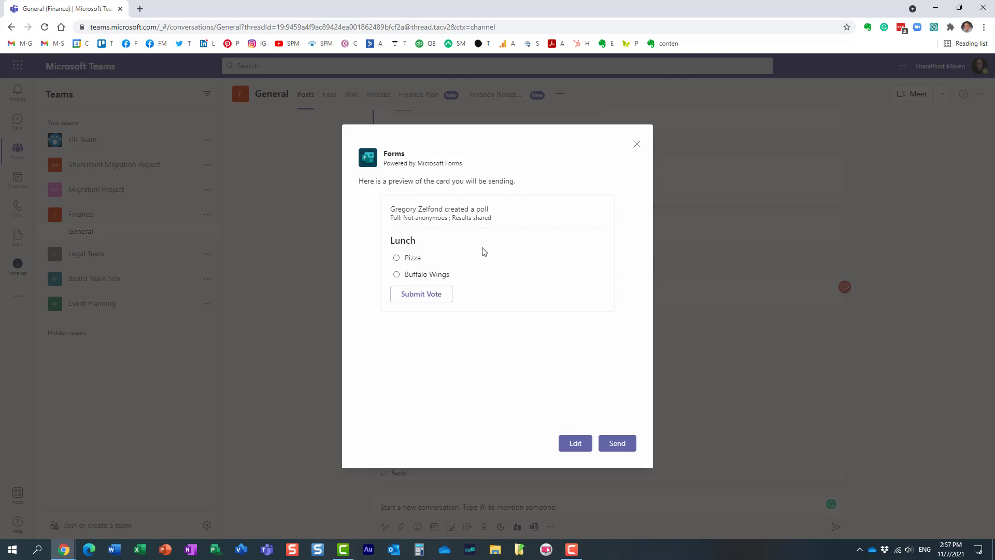
mouse_move(587, 368)
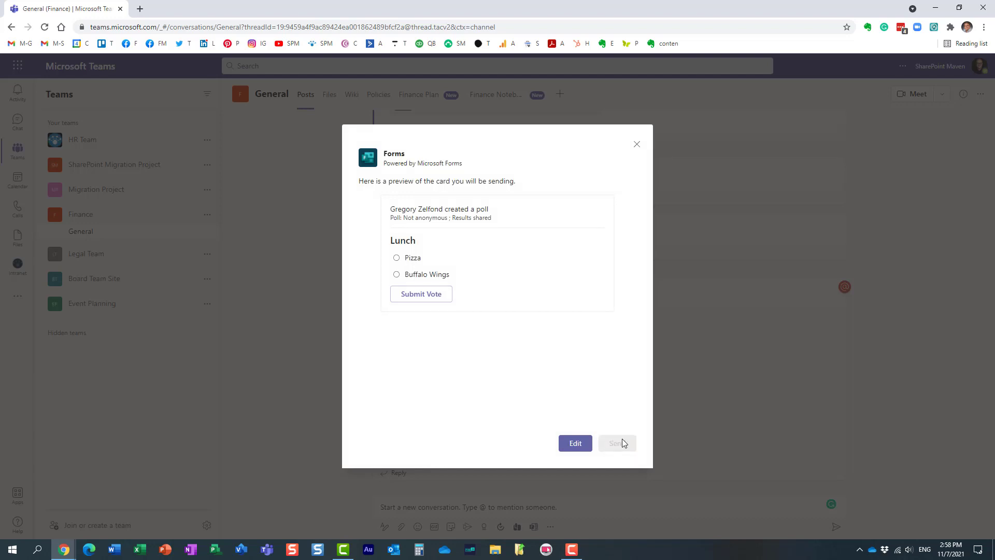
left_click(612, 443)
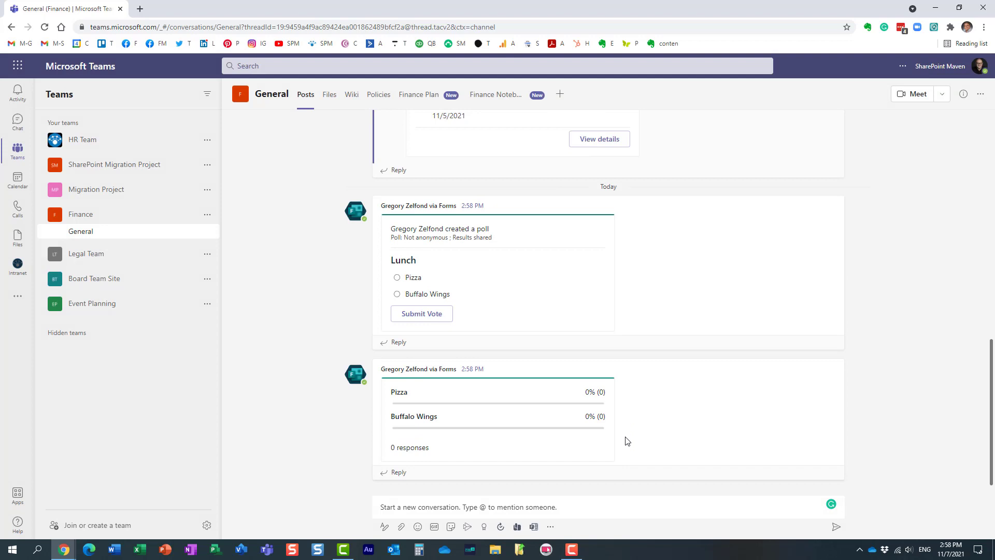
mouse_move(491, 379)
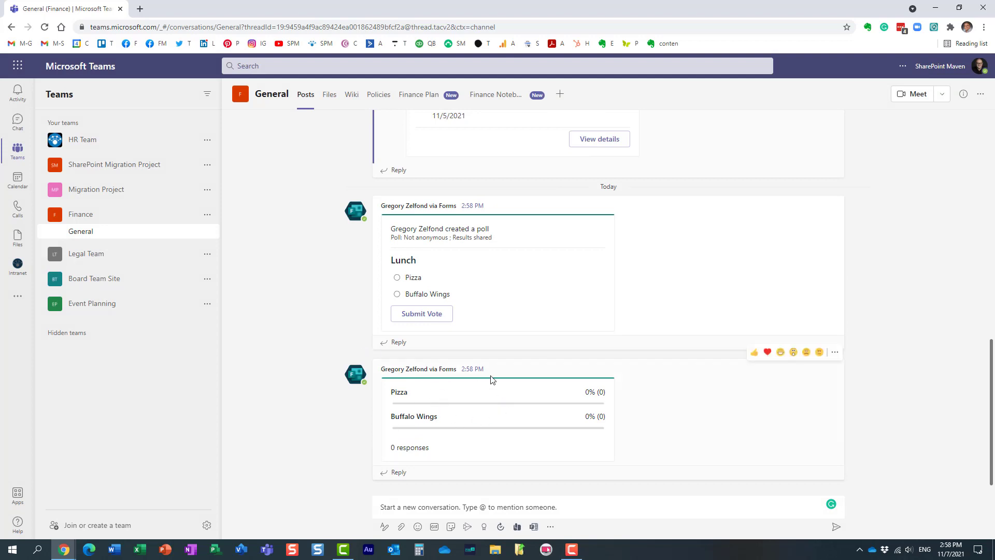
mouse_move(491, 426)
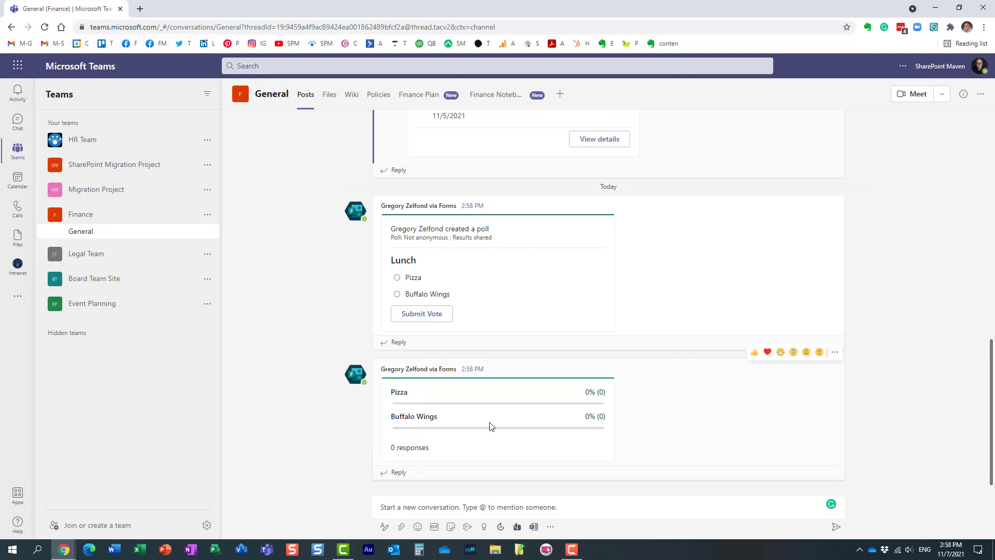
mouse_move(311, 141)
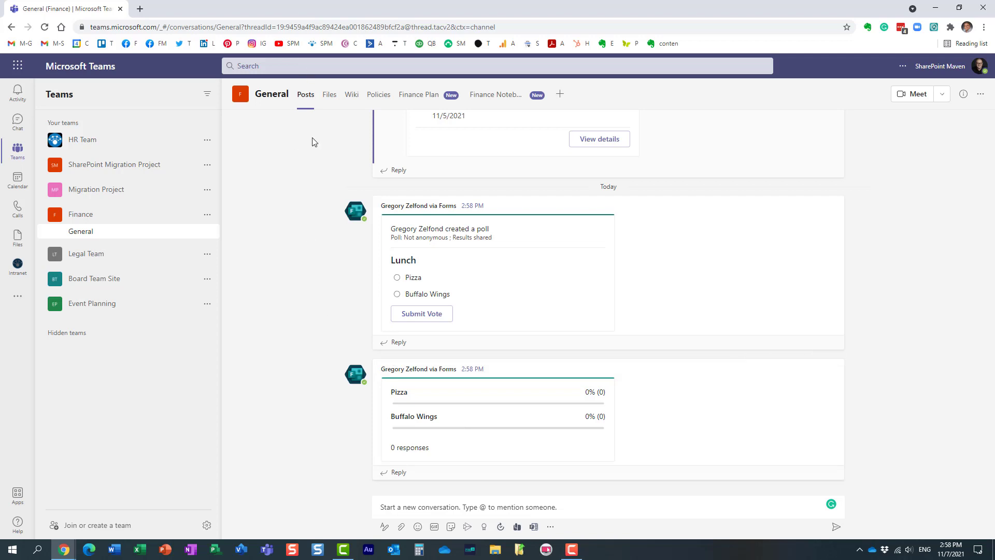
mouse_move(425, 428)
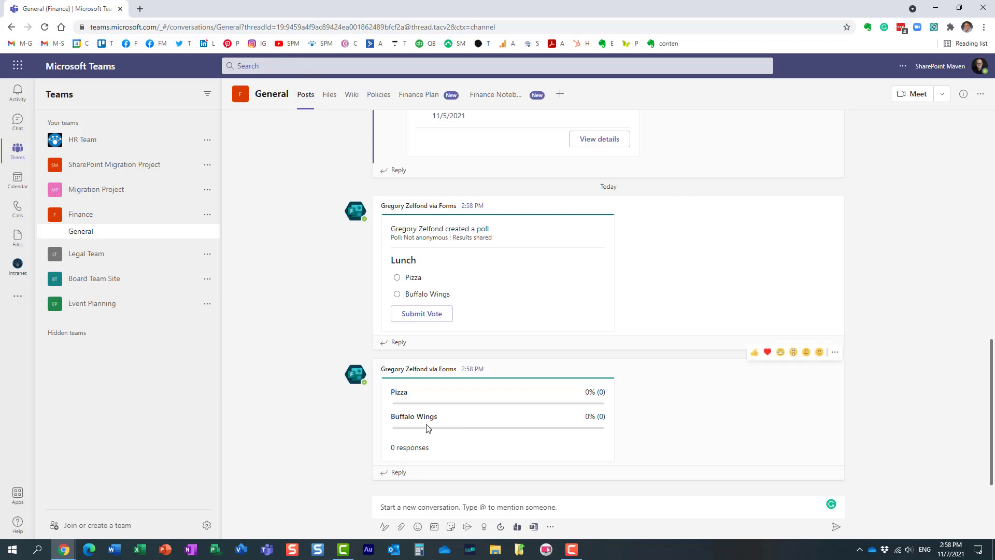
mouse_move(448, 430)
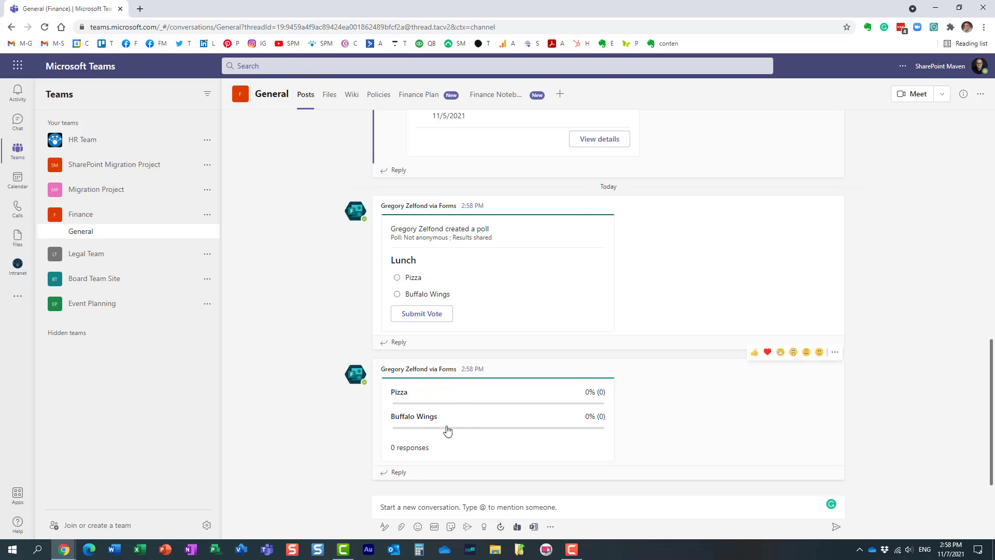
mouse_move(491, 407)
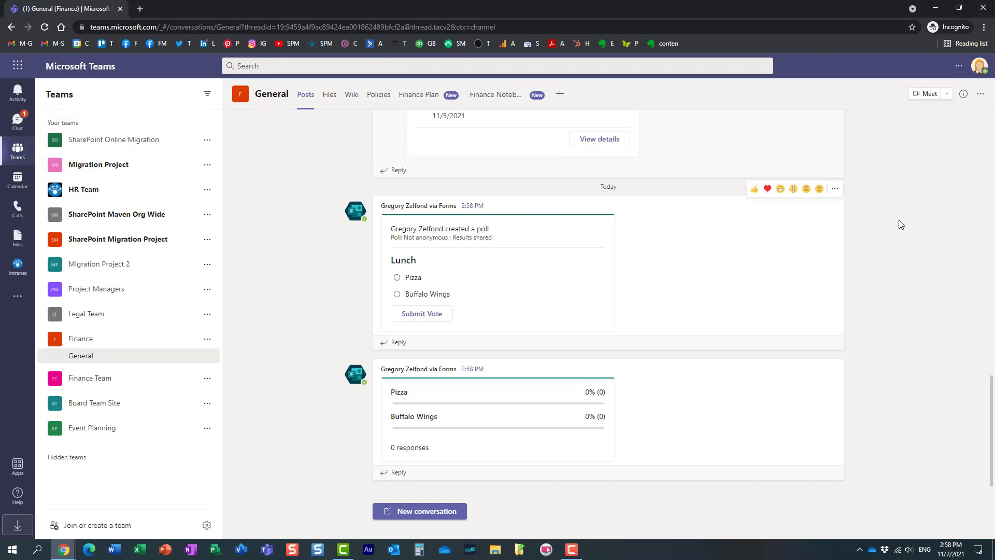
mouse_move(690, 312)
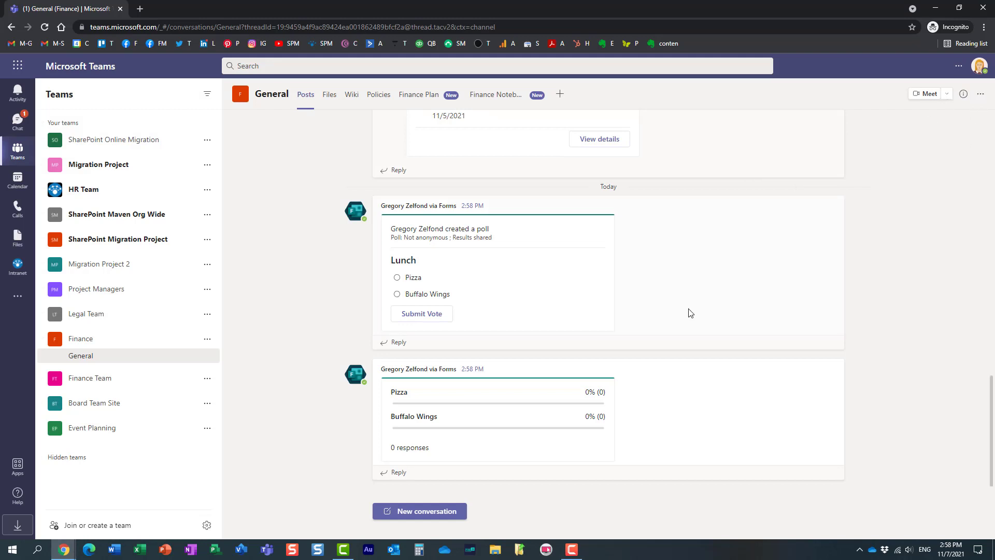
- Submit a Pizza vote from the incognito Teams session
left_click(397, 278)
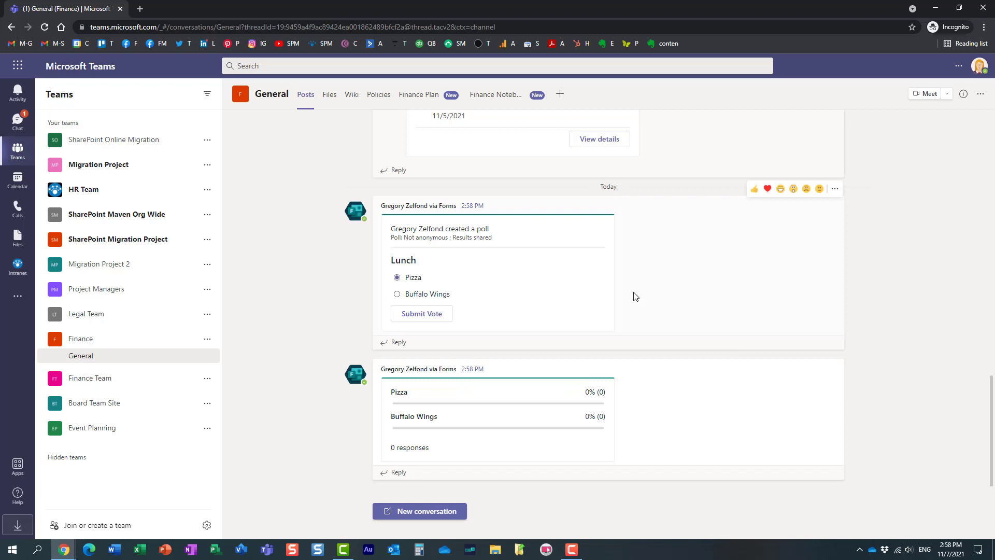
mouse_move(420, 241)
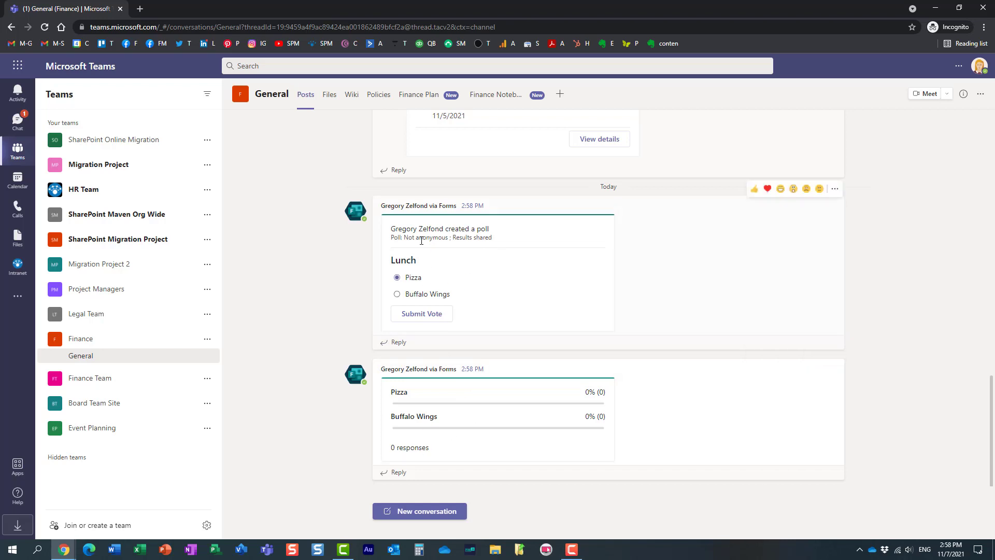
mouse_move(460, 384)
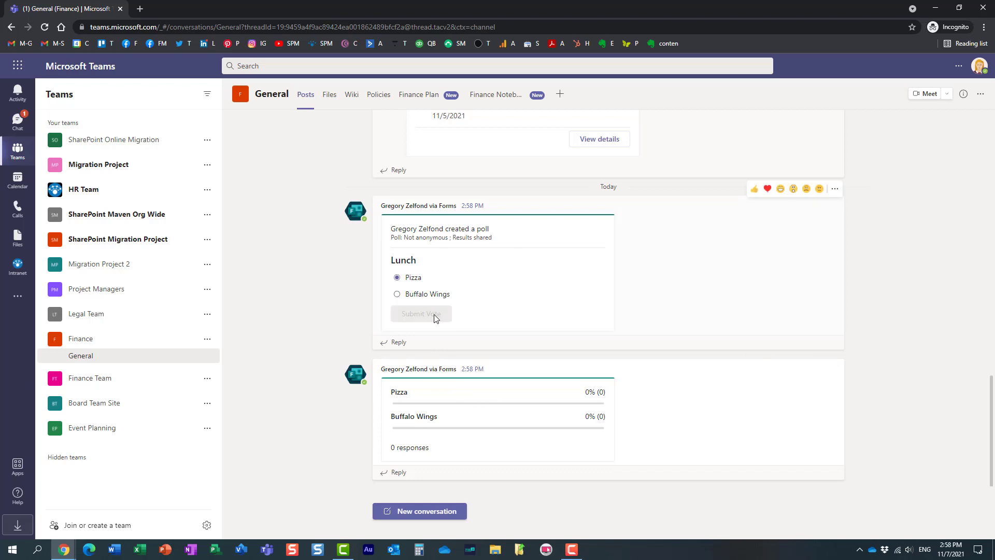
left_click(421, 313)
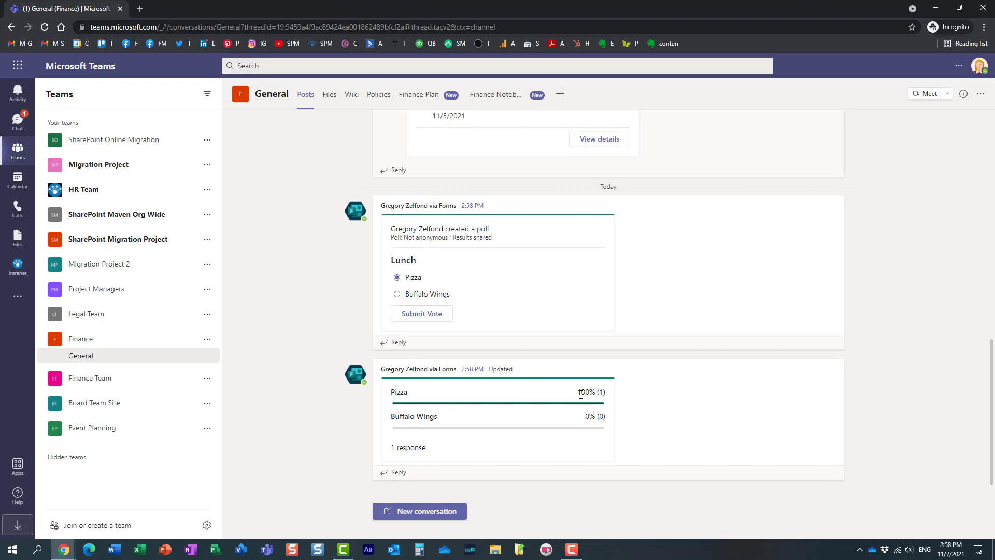
mouse_move(507, 415)
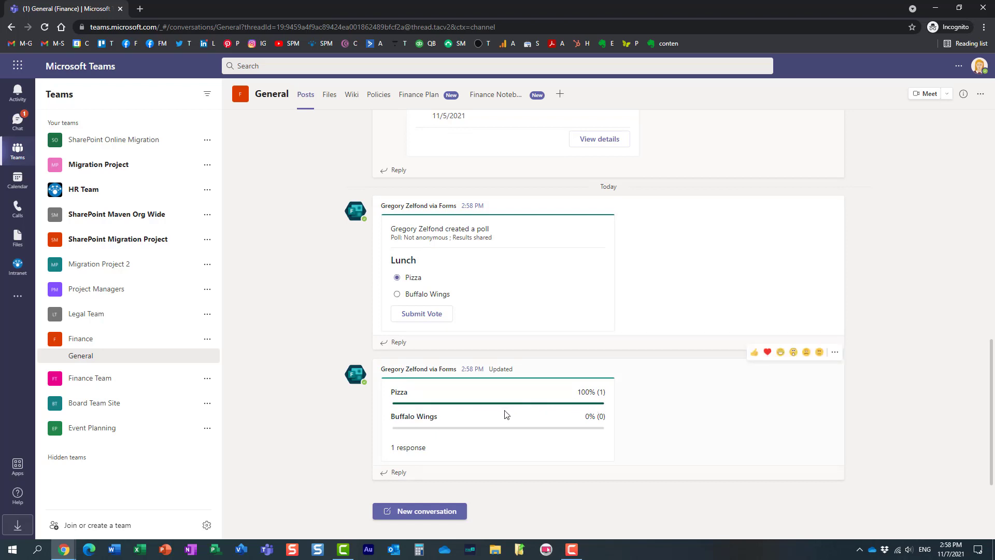
mouse_move(490, 411)
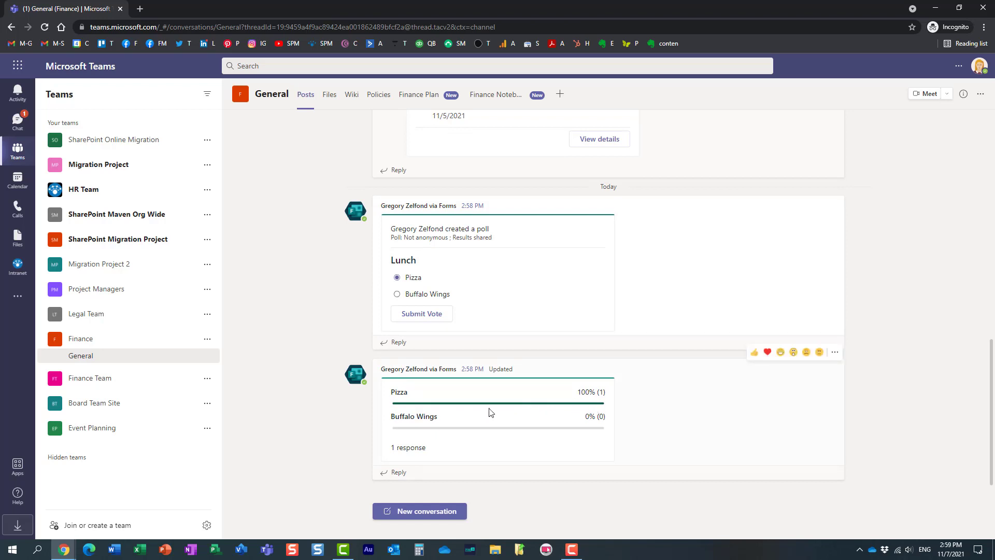
- Submit a Buffalo Wings vote from the original Teams session, splitting results 50/50
left_click(419, 511)
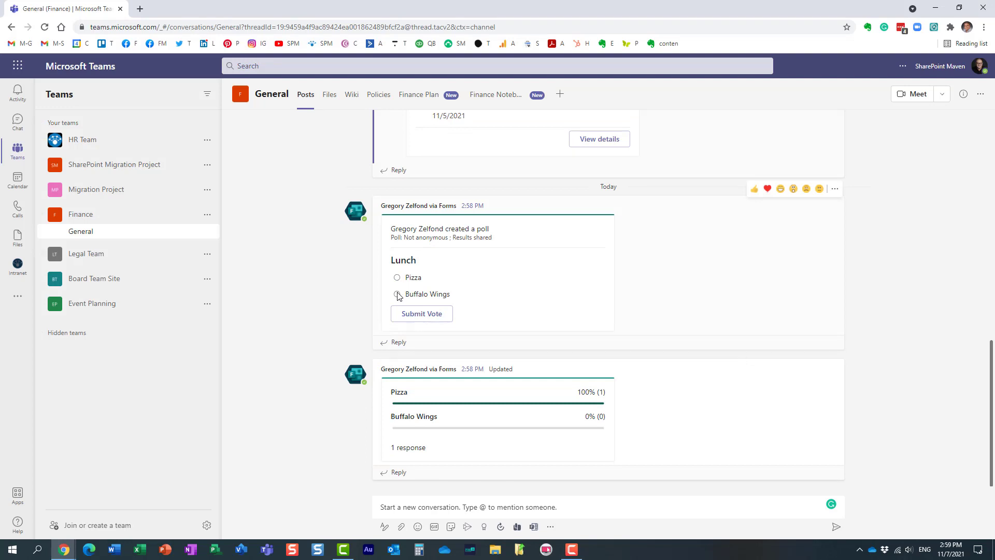
left_click(397, 294)
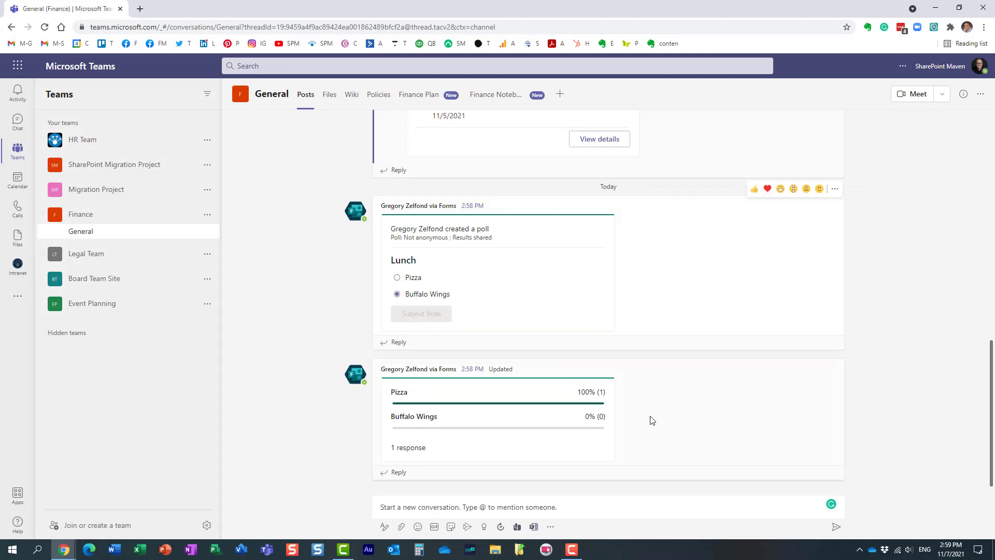
left_click(421, 313)
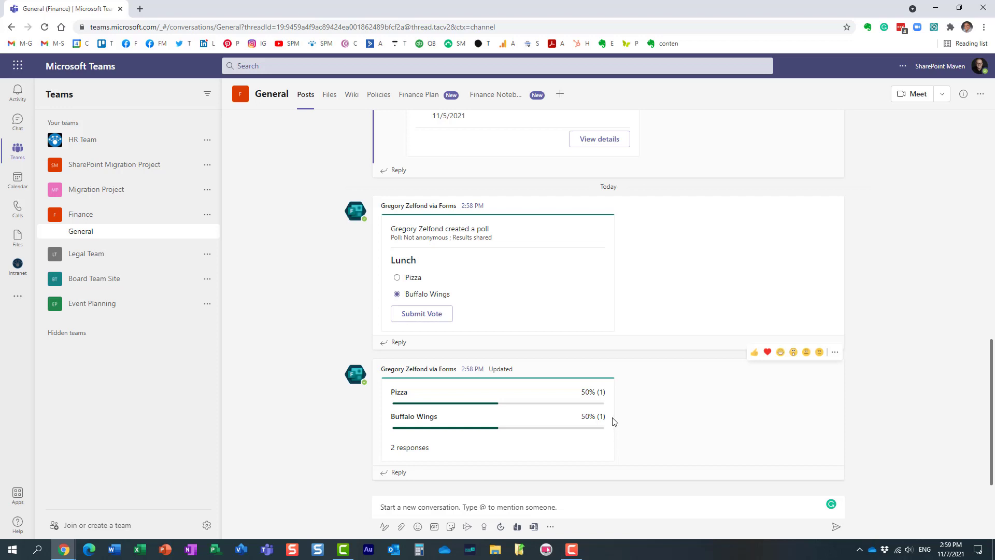
mouse_move(310, 376)
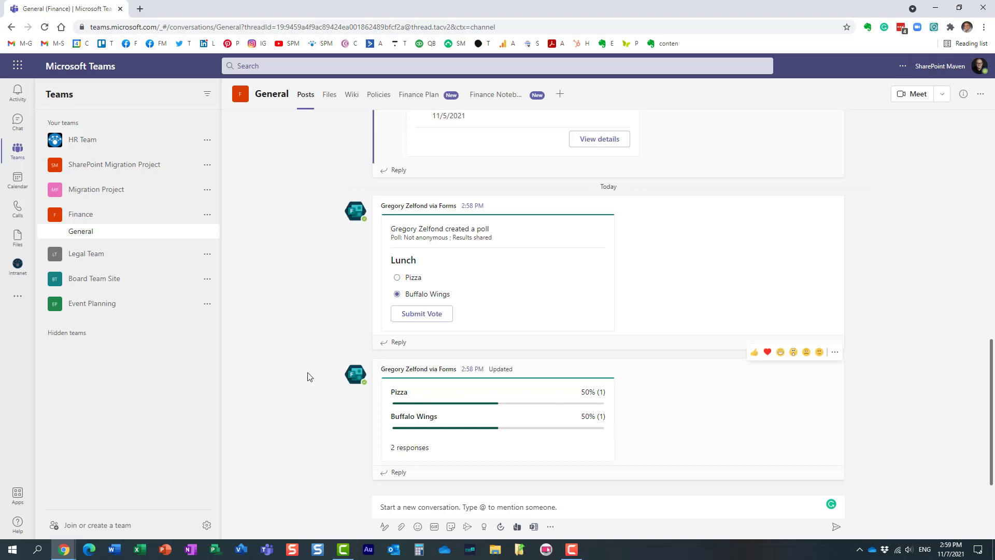
mouse_move(18, 65)
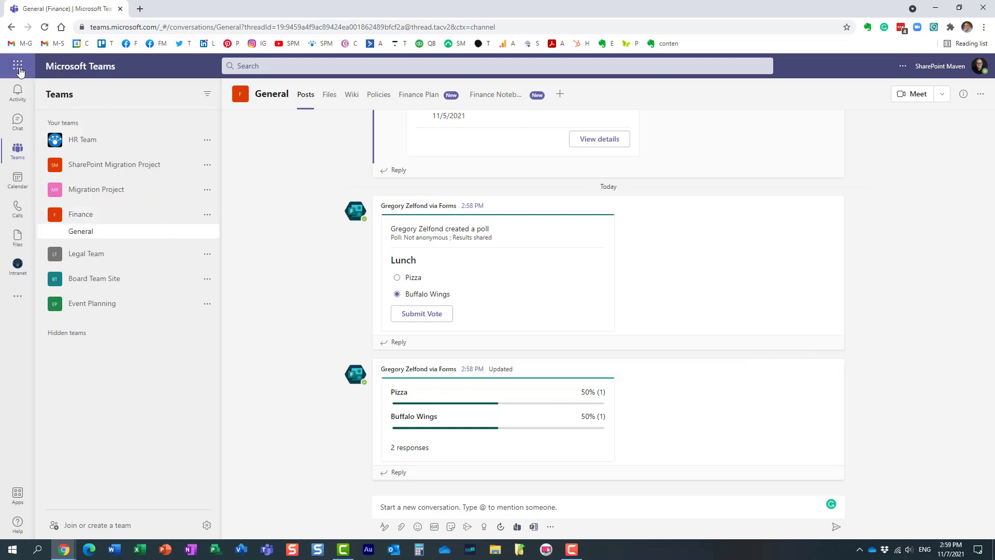
- Go to Microsoft 365 Office Home from the Teams launcher and show its waffle apps list
left_click(18, 66)
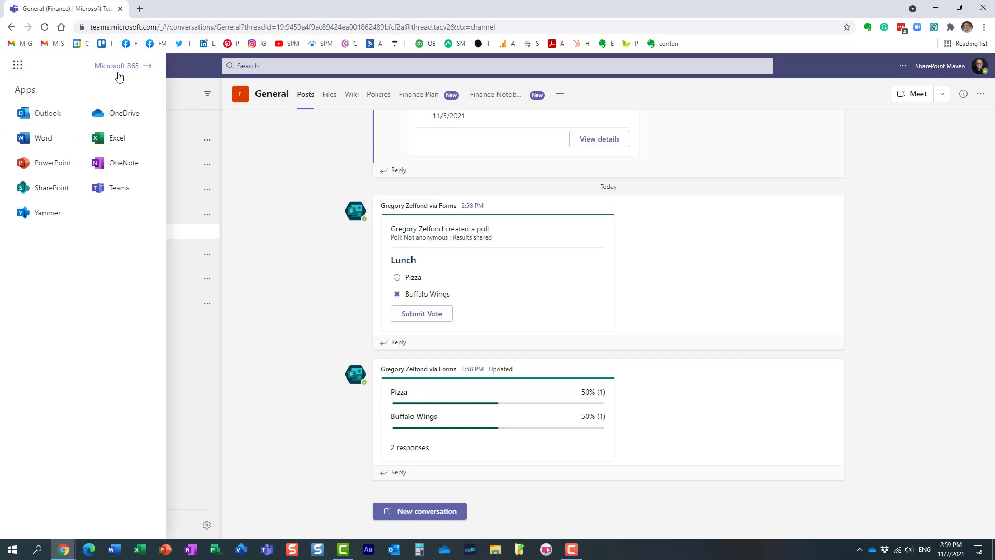
left_click(120, 65)
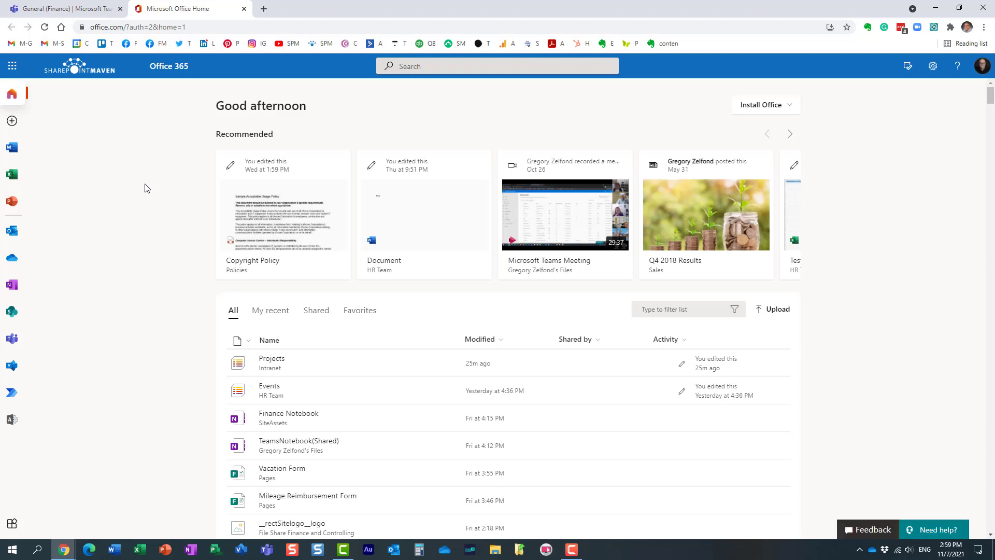
mouse_move(134, 184)
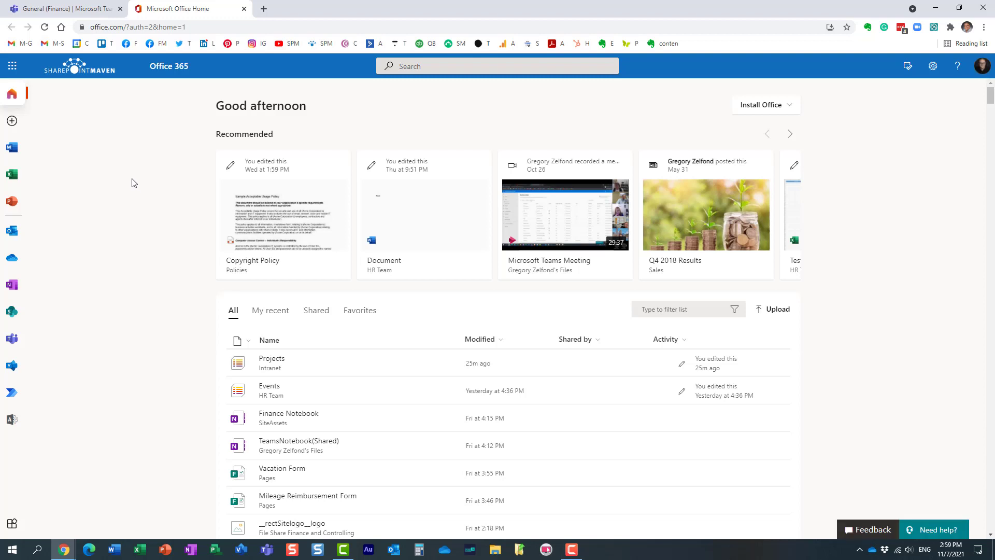
mouse_move(91, 228)
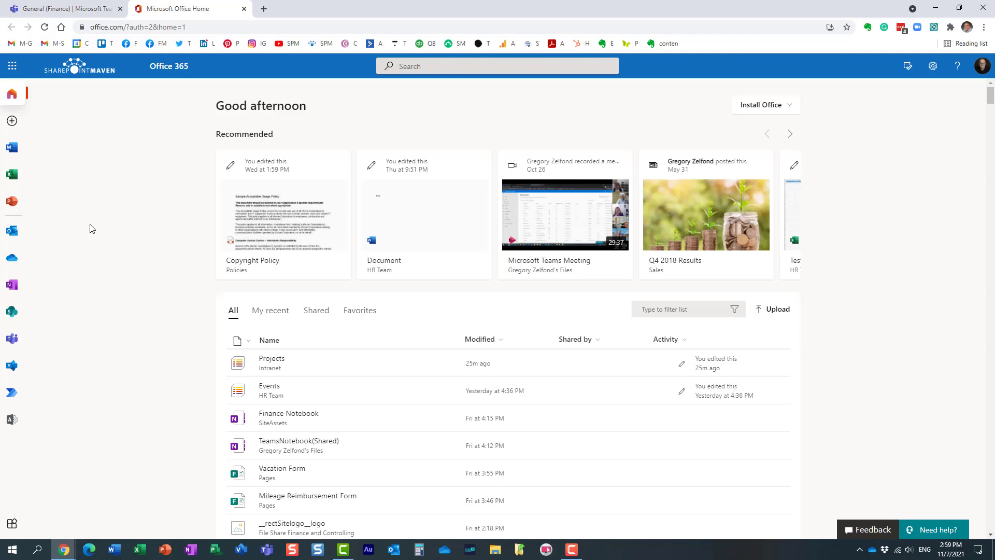
mouse_move(12, 120)
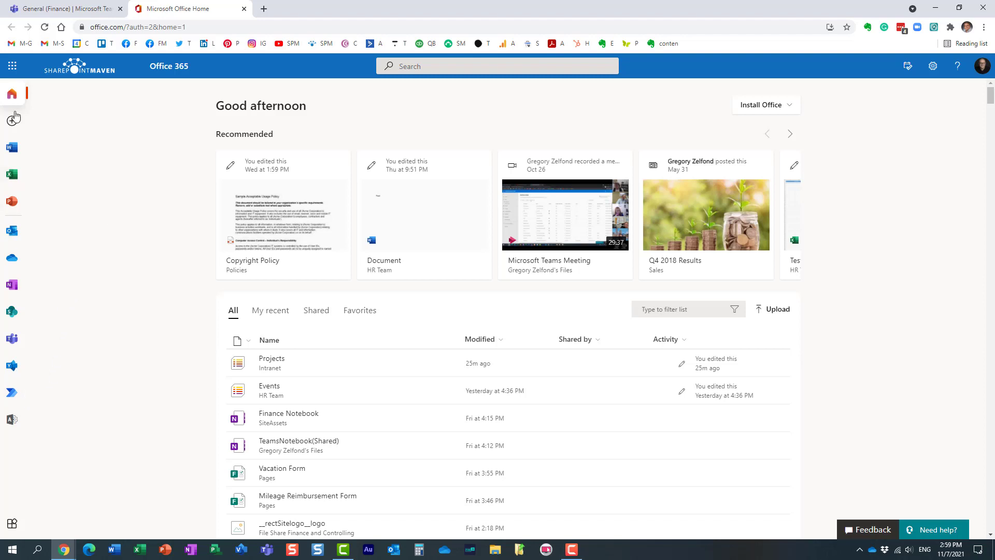
left_click(12, 65)
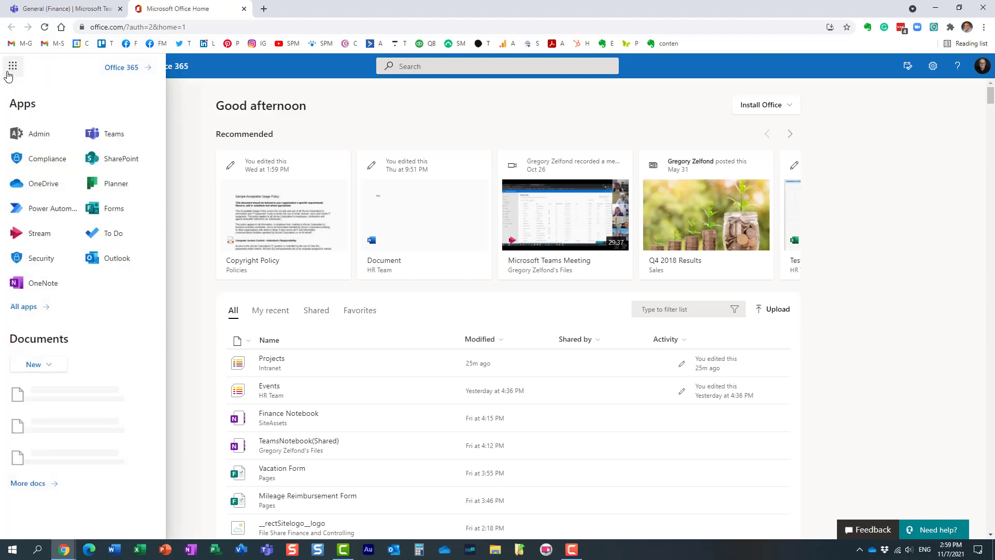
- Launch Microsoft Forms and show All My Forms, listing the Lunch form
left_click(114, 209)
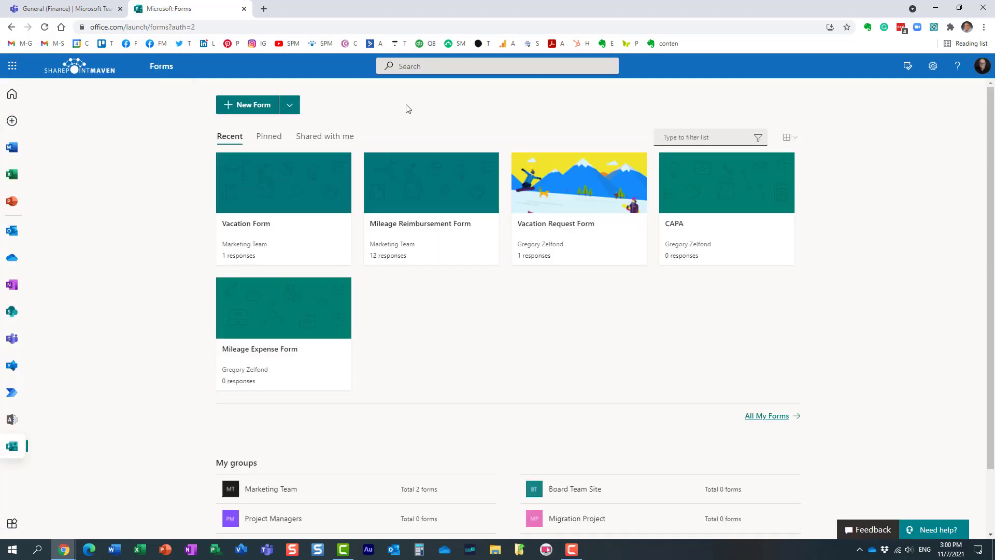
mouse_move(400, 117)
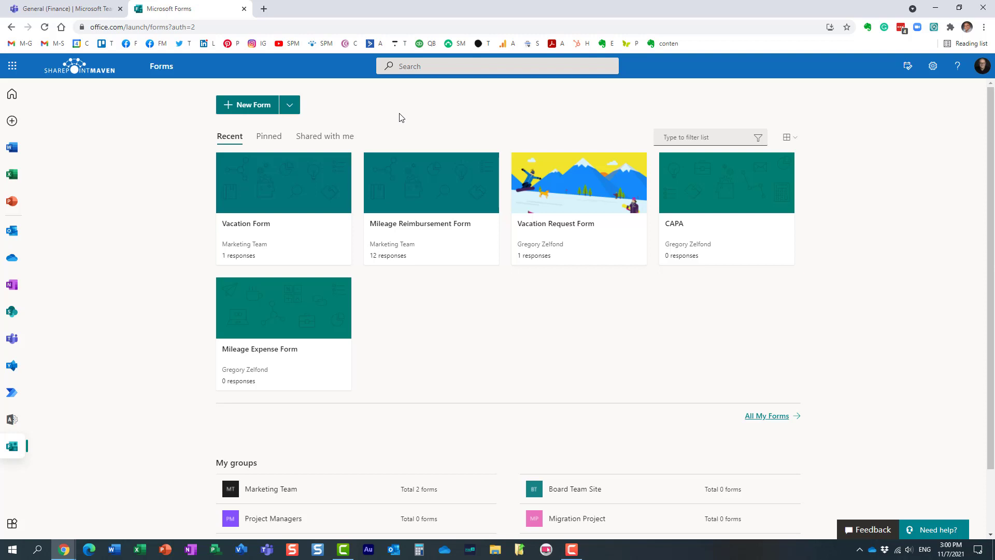
mouse_move(365, 109)
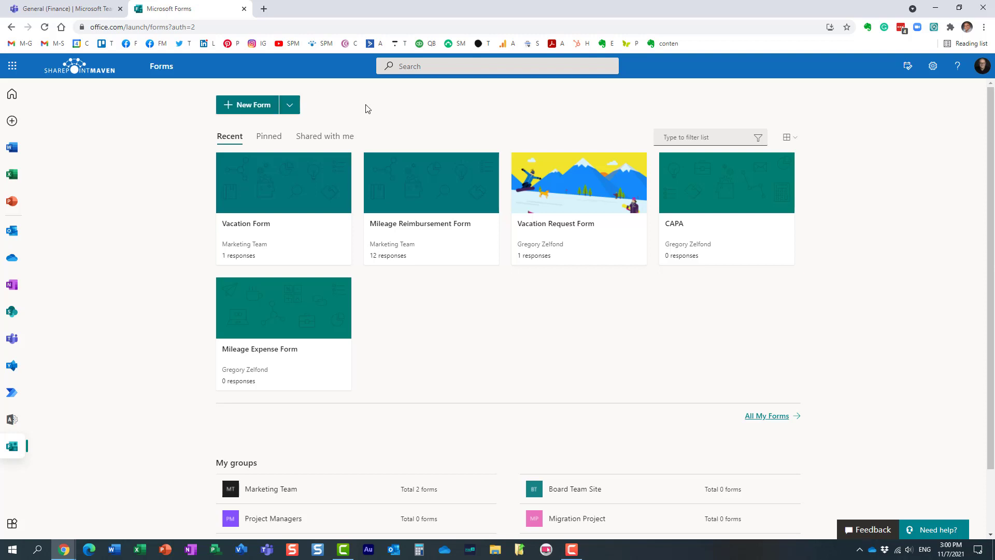
mouse_move(417, 128)
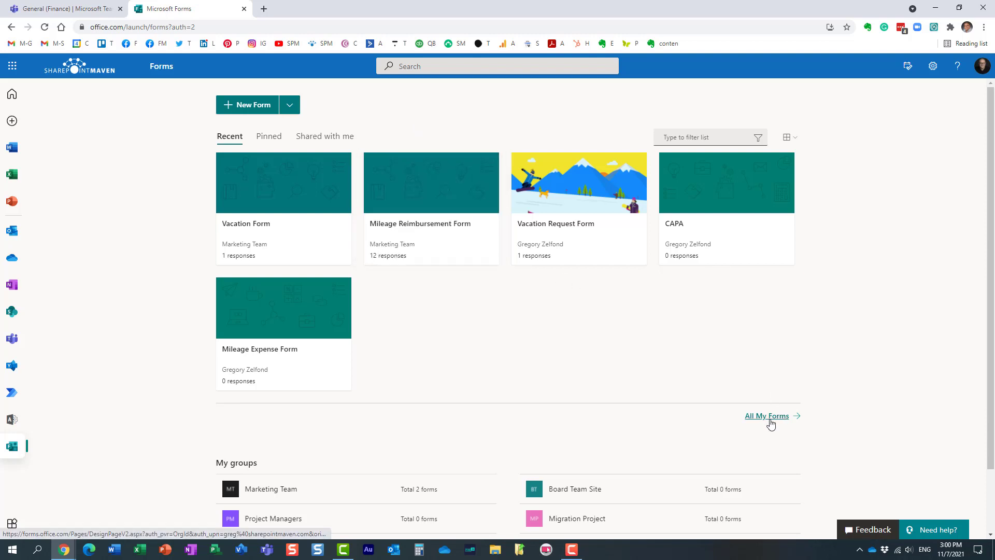
left_click(766, 415)
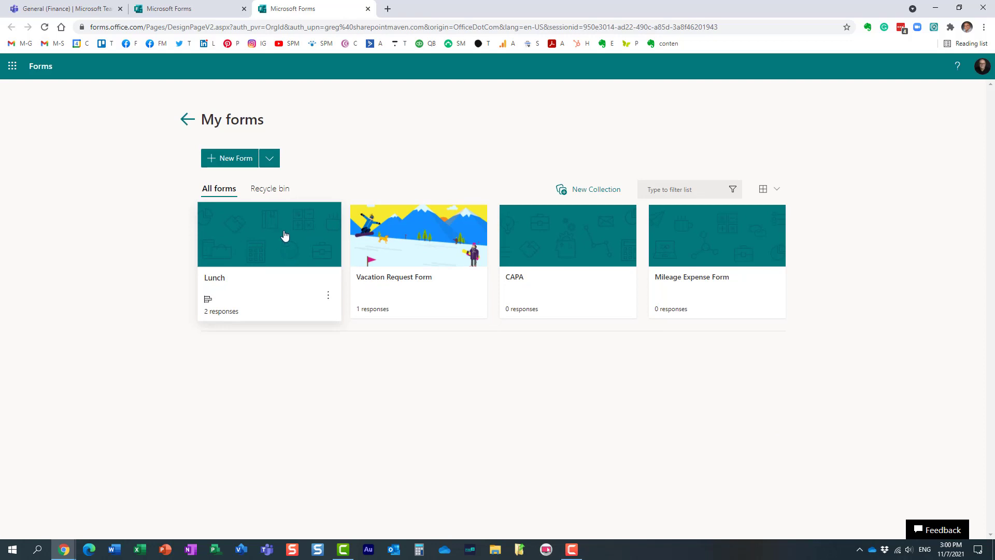
- View the Lunch form's Responses summary: 2 responses, one each for Pizza and Buffalo Wings
left_click(268, 233)
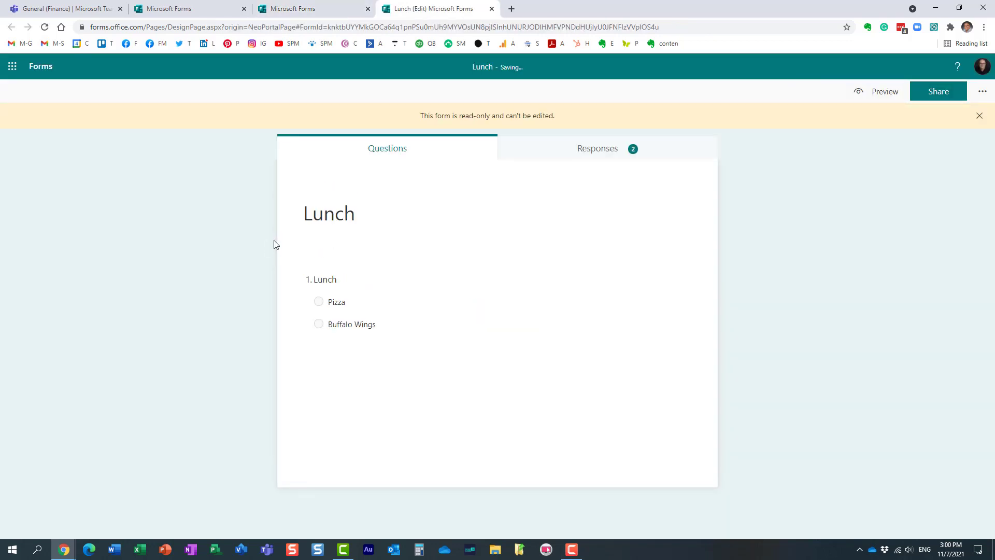
mouse_move(394, 270)
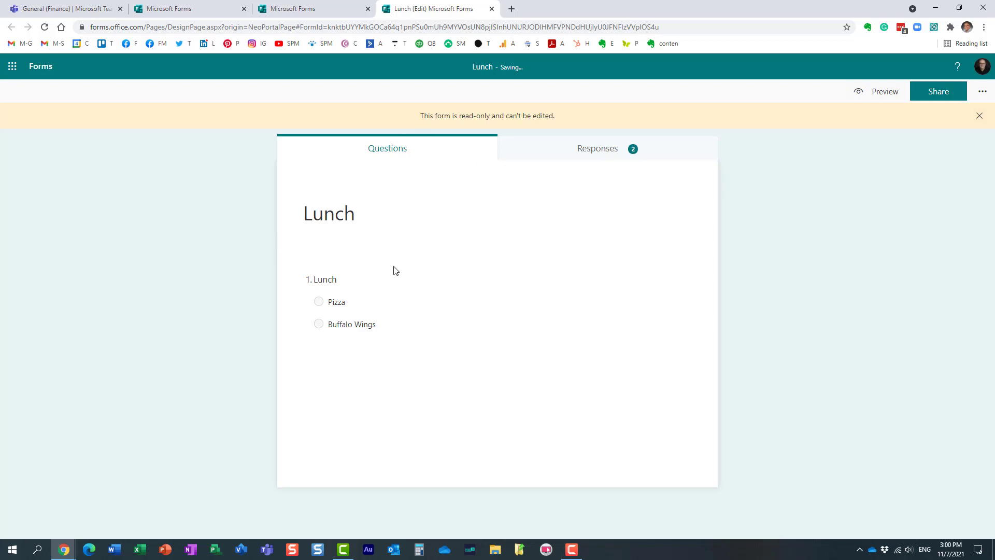
mouse_move(357, 370)
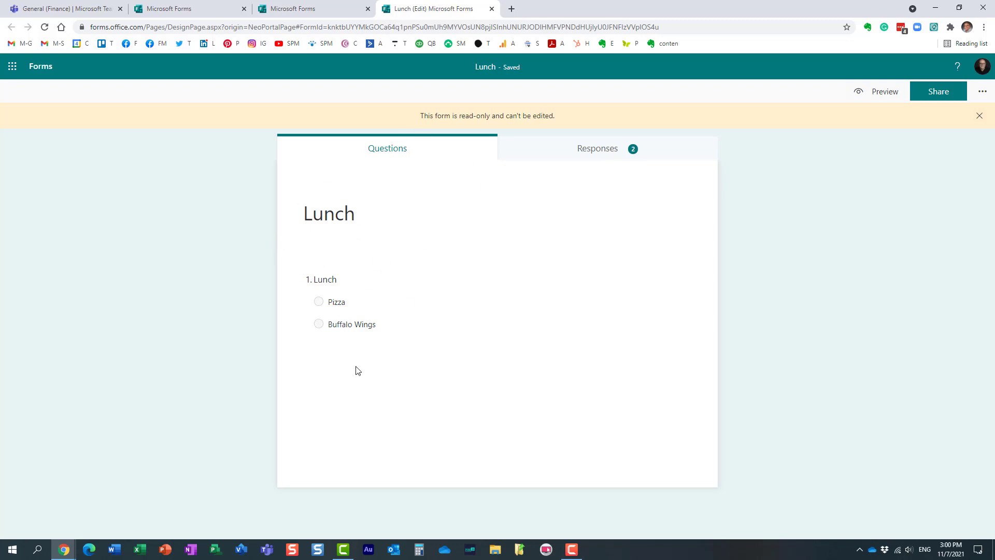
mouse_move(688, 296)
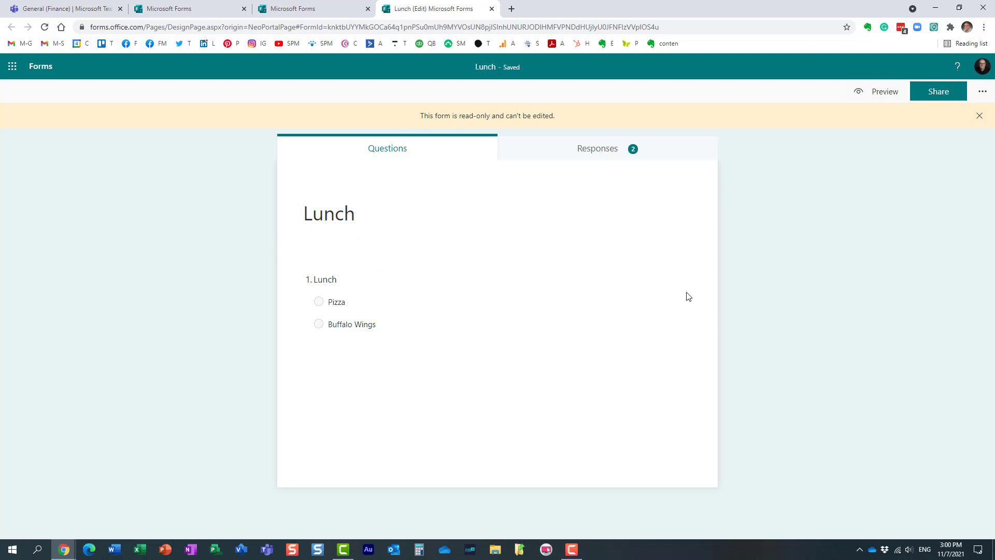
mouse_move(532, 226)
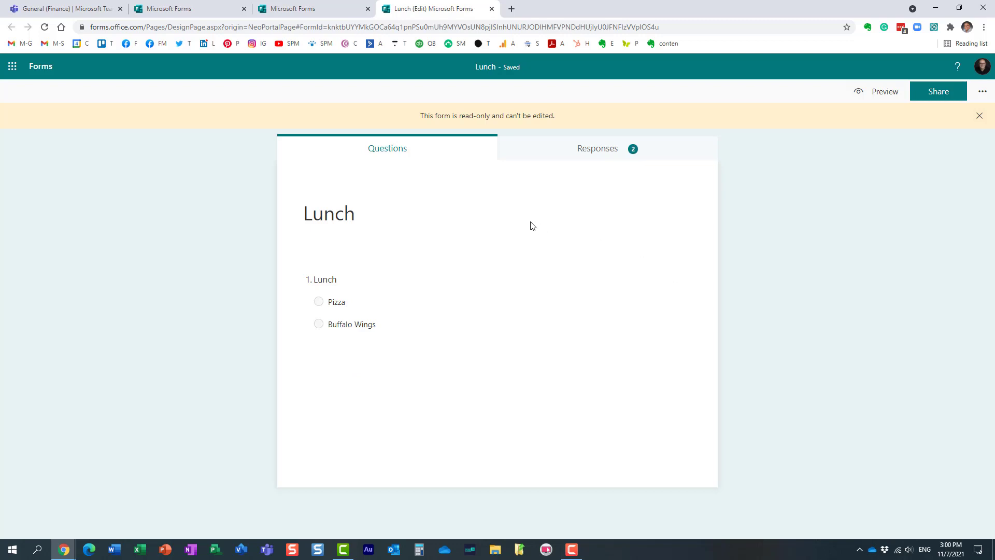
mouse_move(558, 230)
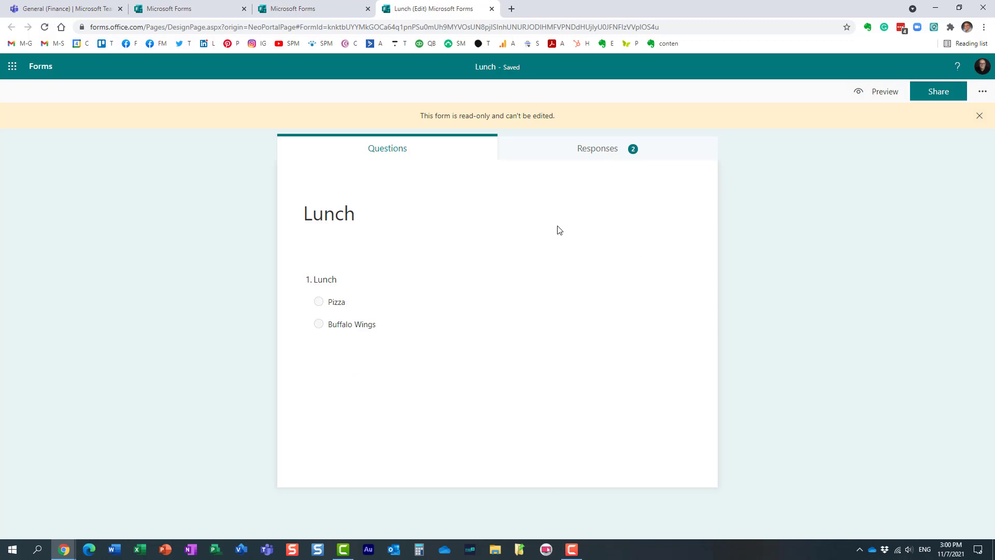
mouse_move(283, 245)
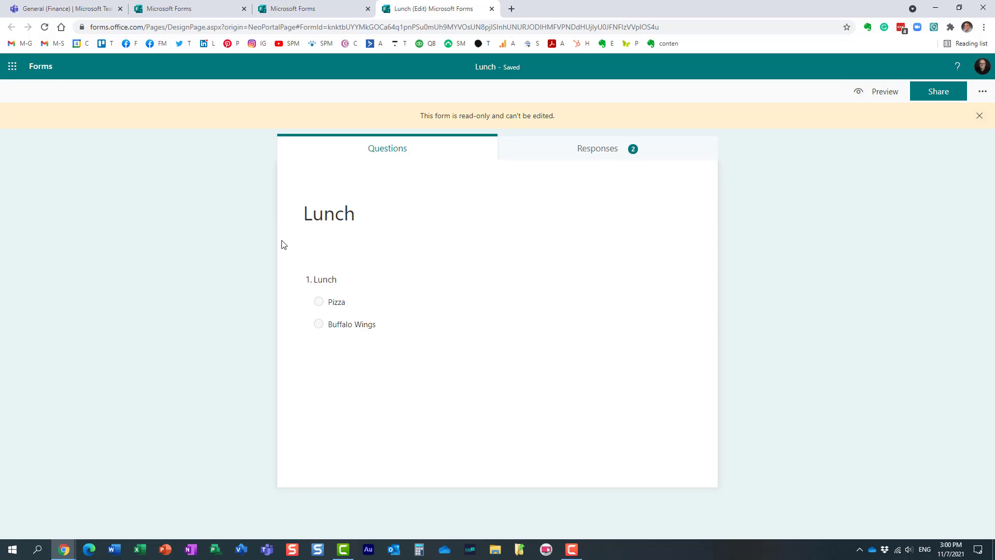
mouse_move(500, 117)
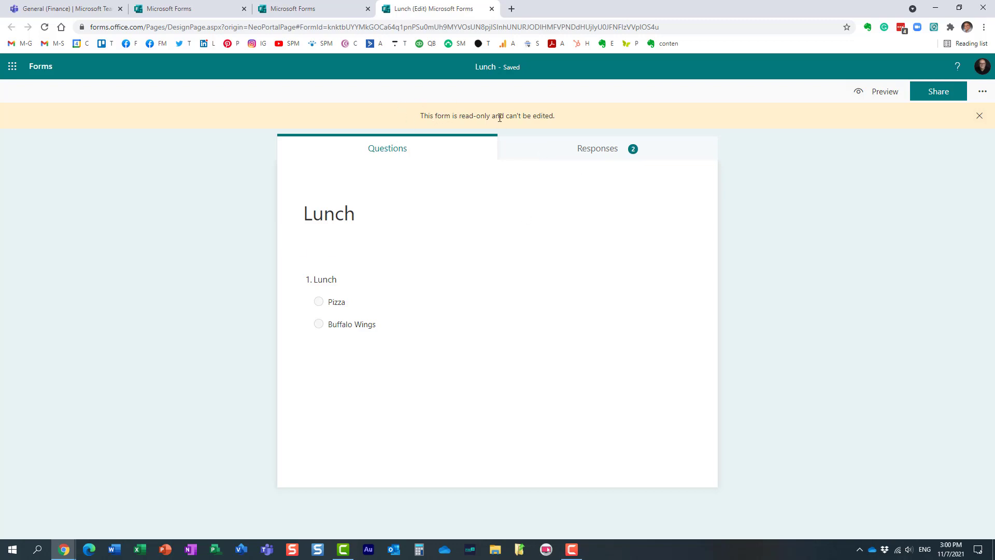
mouse_move(576, 127)
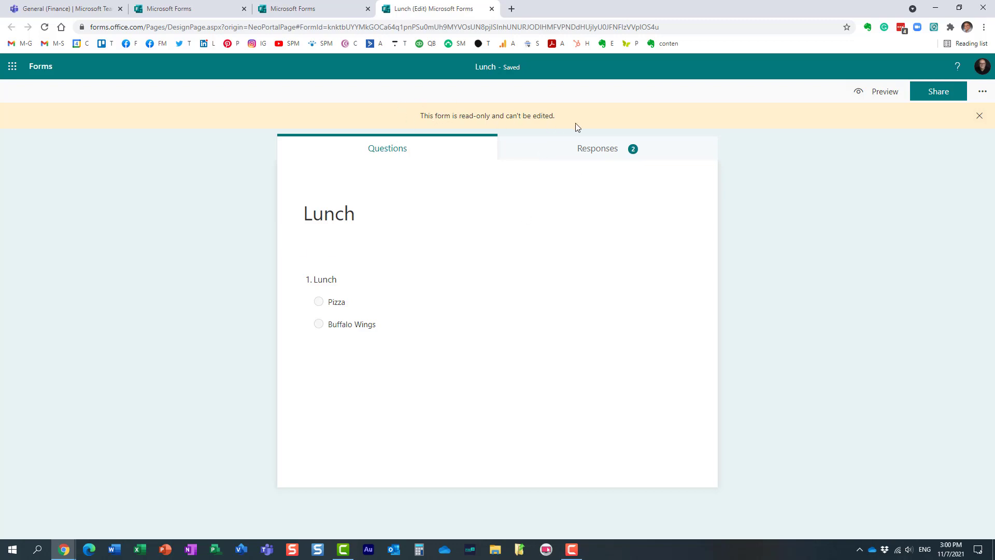
left_click(597, 148)
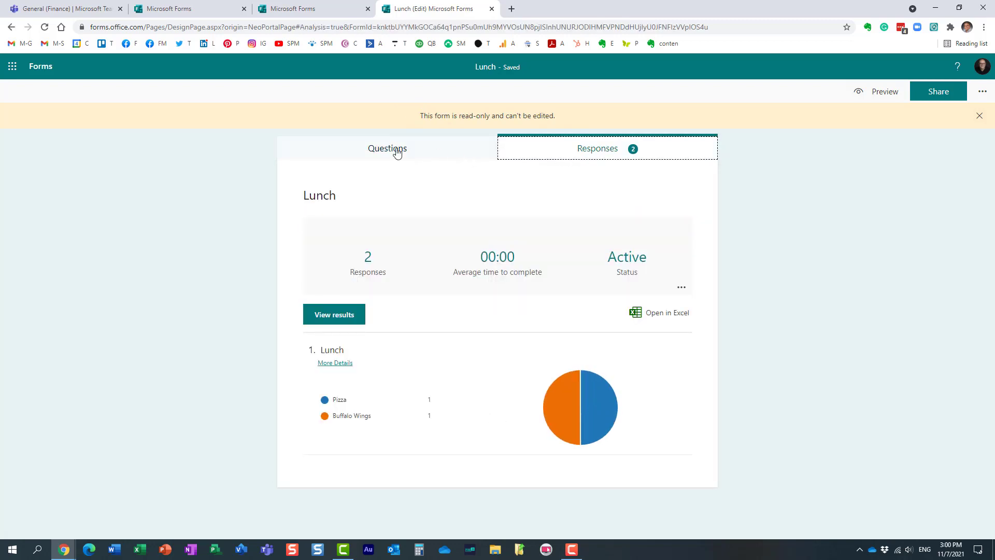
- Return to the Lunch form's Questions page showing Pizza and Buffalo Wings
left_click(386, 149)
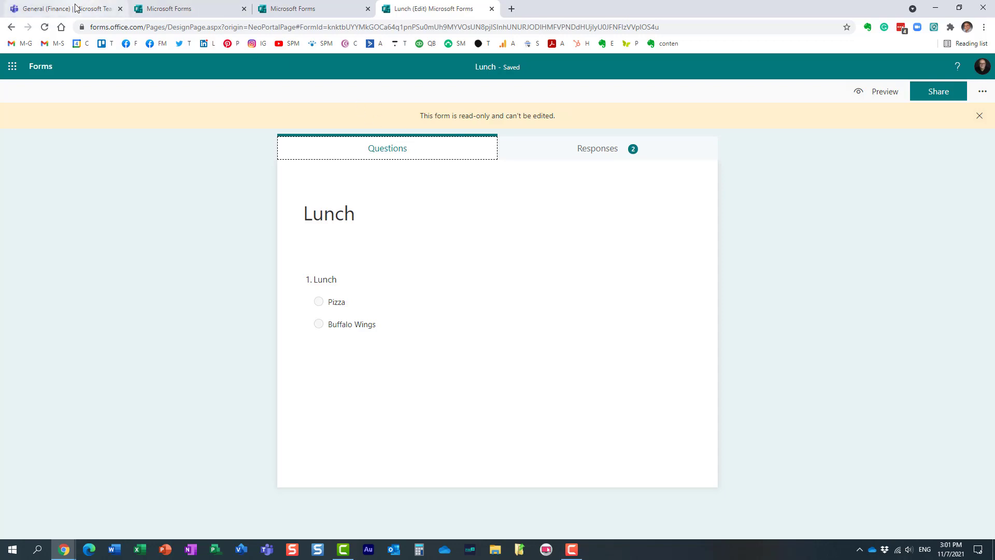
- Return to the Finance General channel showing the Lunch poll at 50% each
left_click(63, 8)
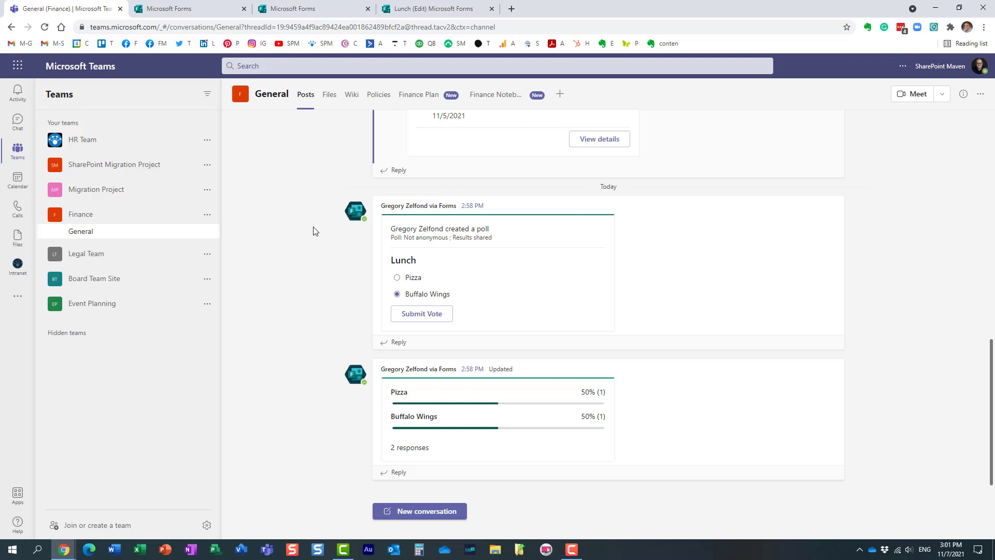
mouse_move(305, 276)
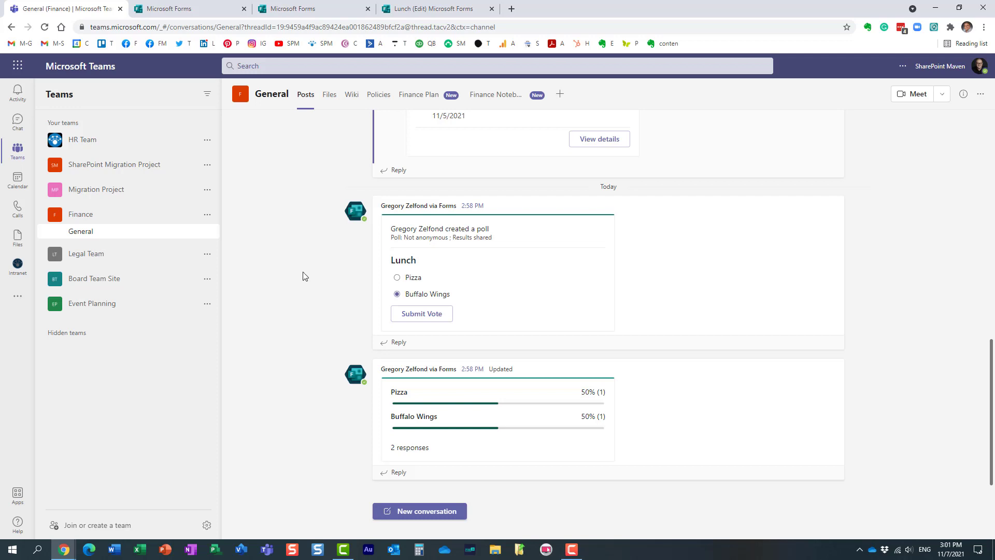